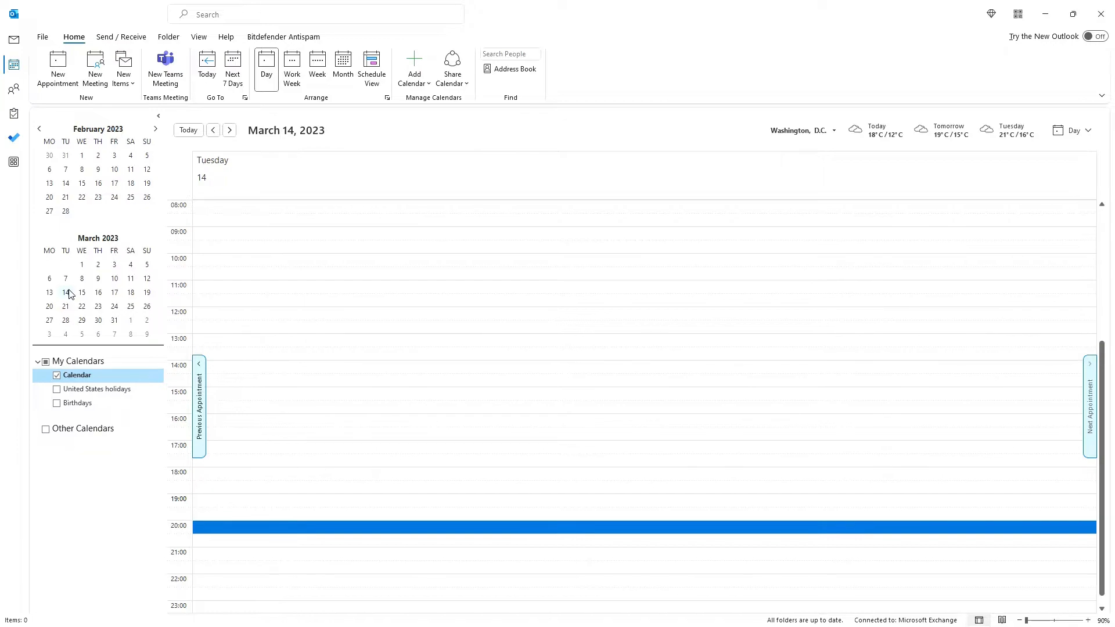
mouse_move(75, 297)
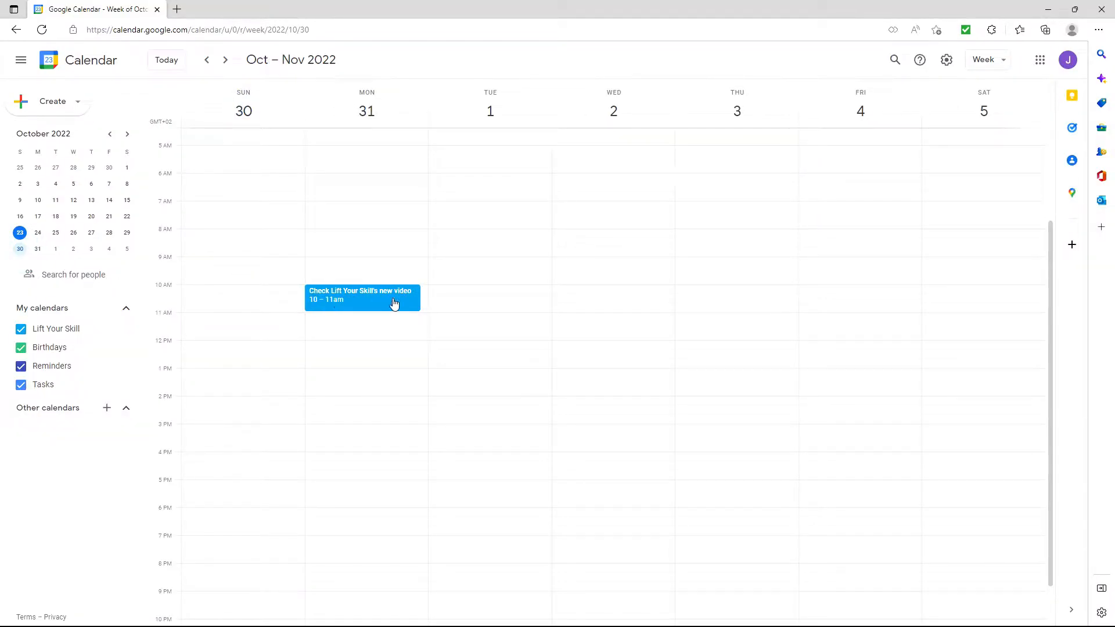
mouse_move(19, 232)
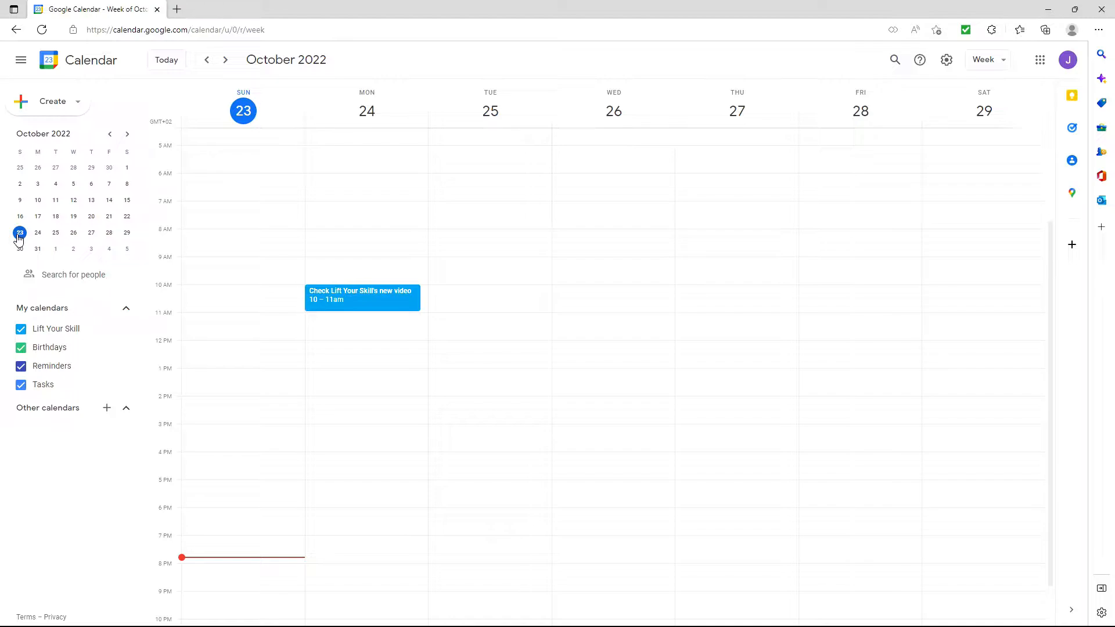
mouse_move(20, 248)
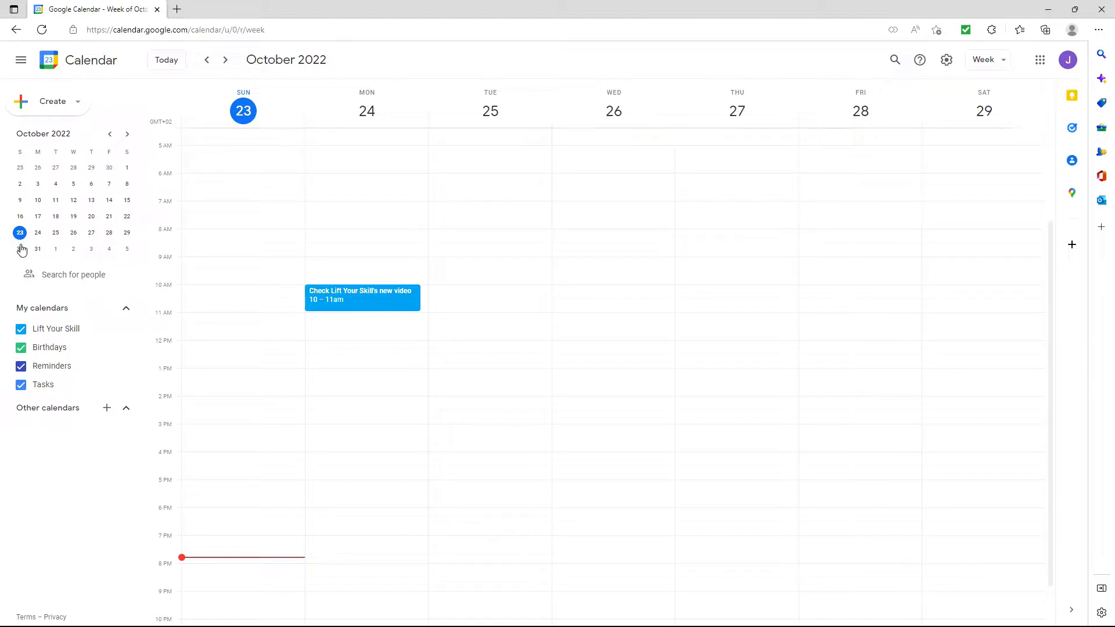
mouse_move(42, 251)
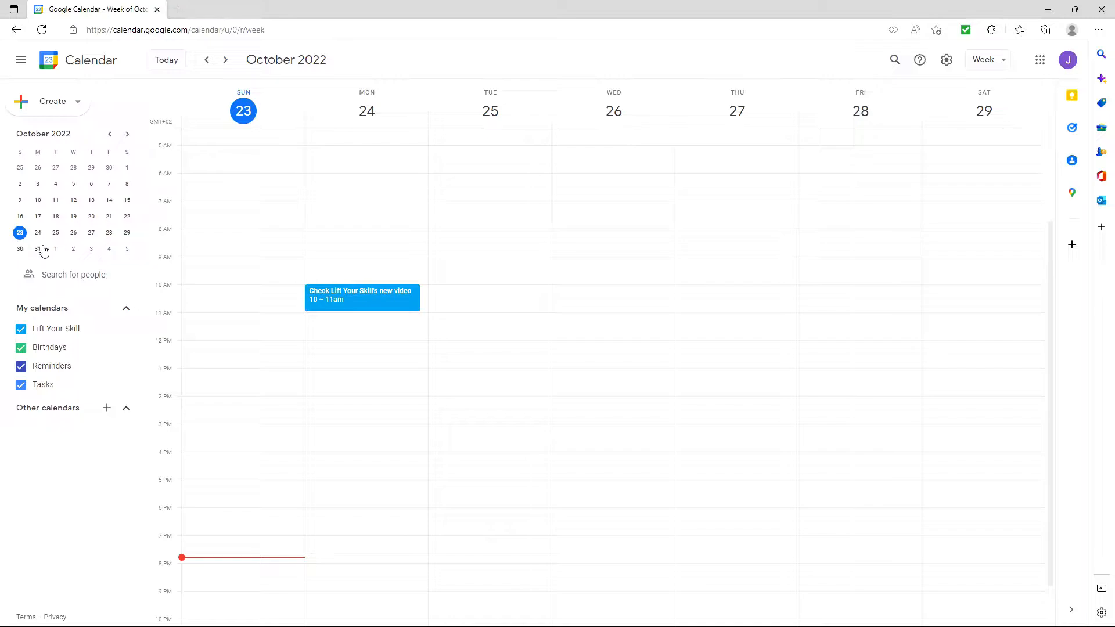
mouse_move(123, 333)
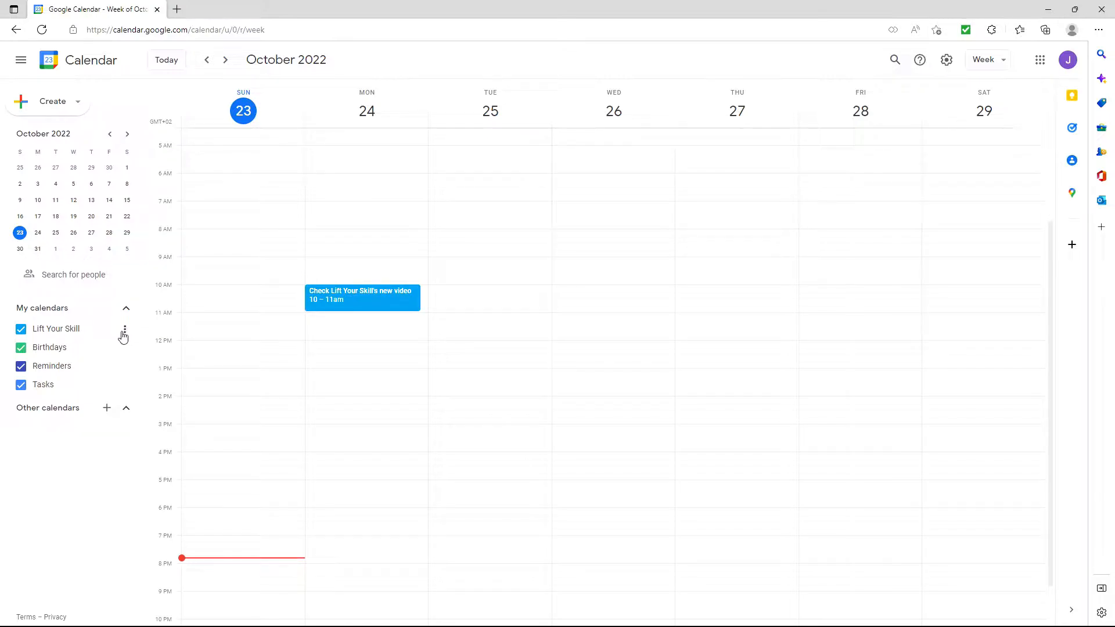
mouse_move(124, 329)
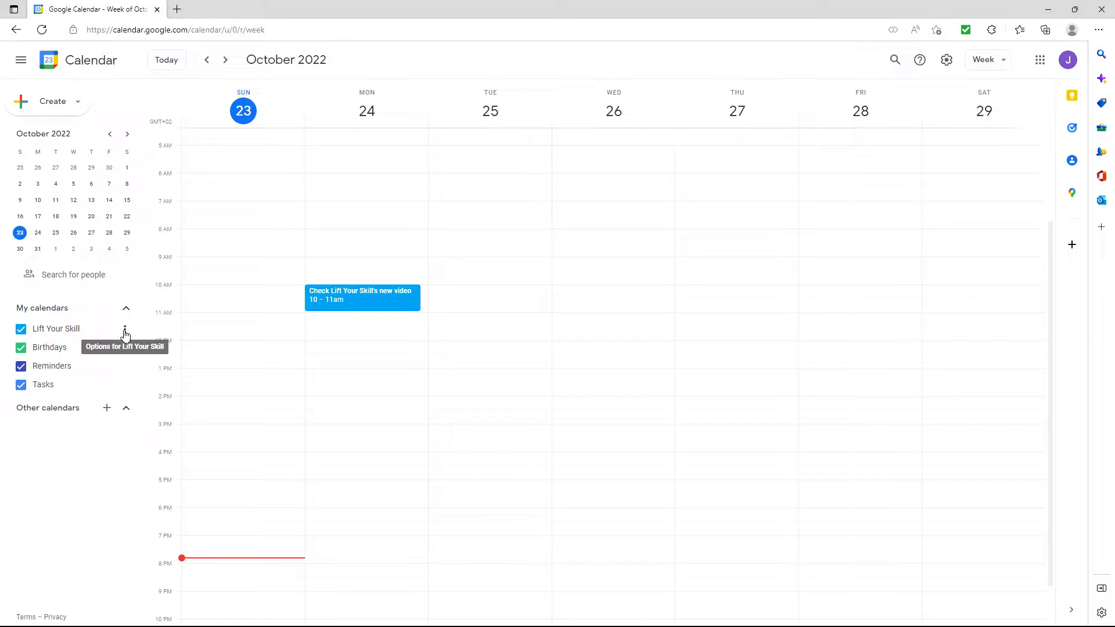
Open the options menu beside the Lift Your Skill calendar in Google Calendar
click(126, 329)
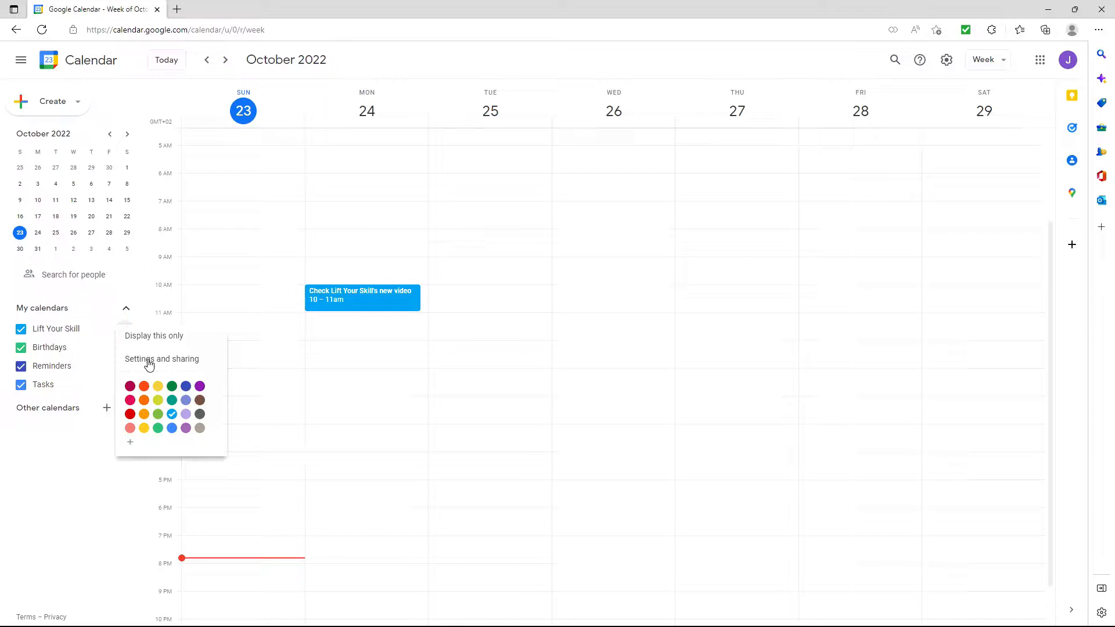
Copy the Lift Your Skill secret iCal address from Settings and sharing and dismiss the warning
click(161, 358)
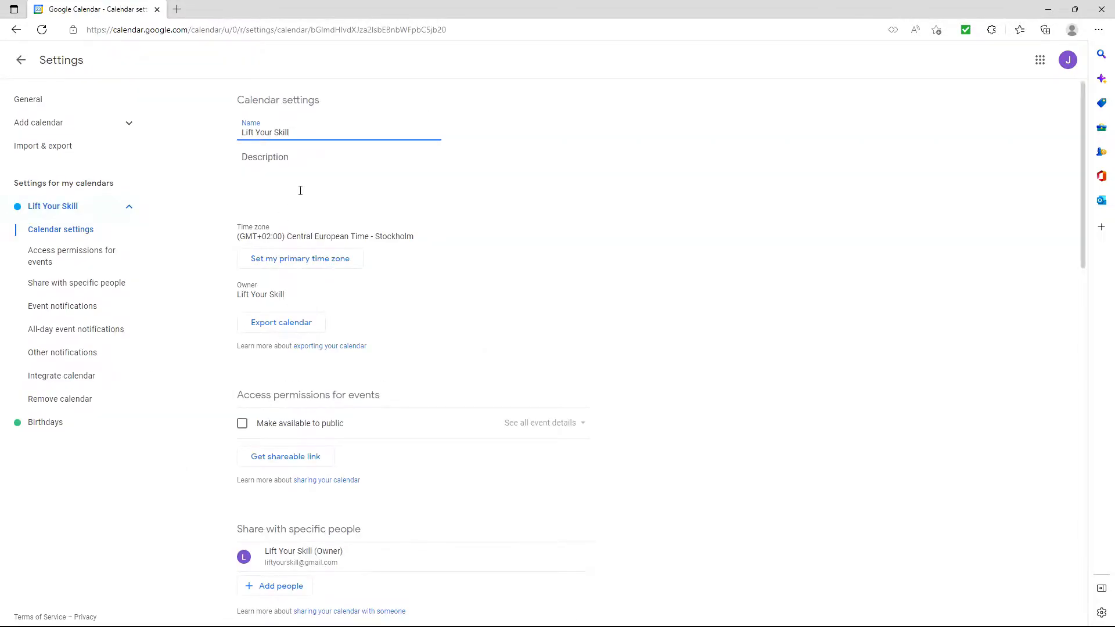
scroll(down, 3)
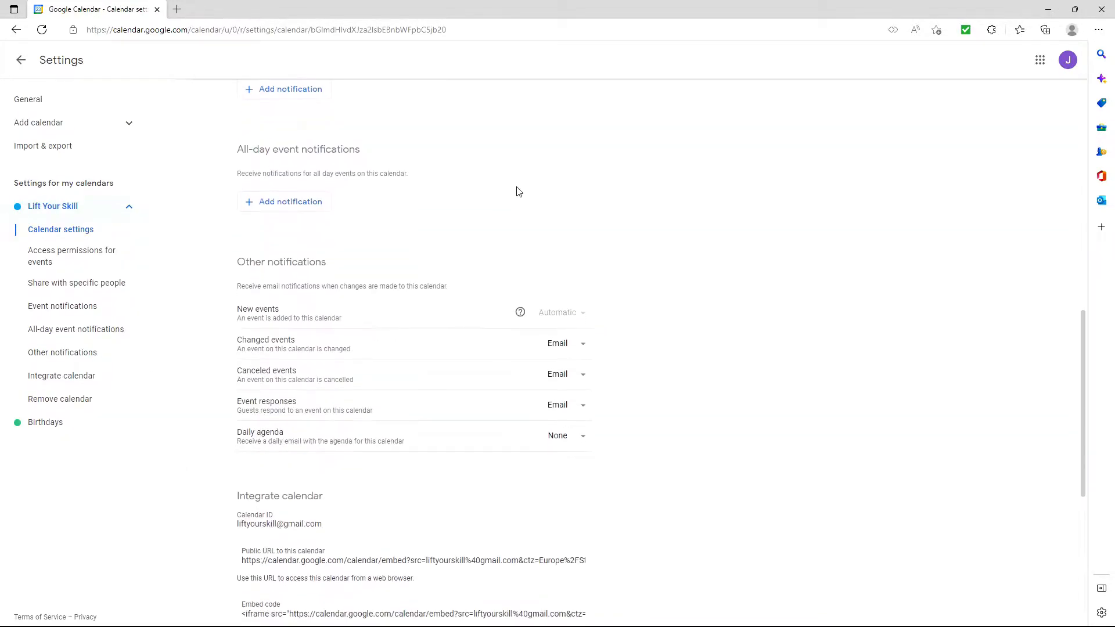
scroll(down, 3)
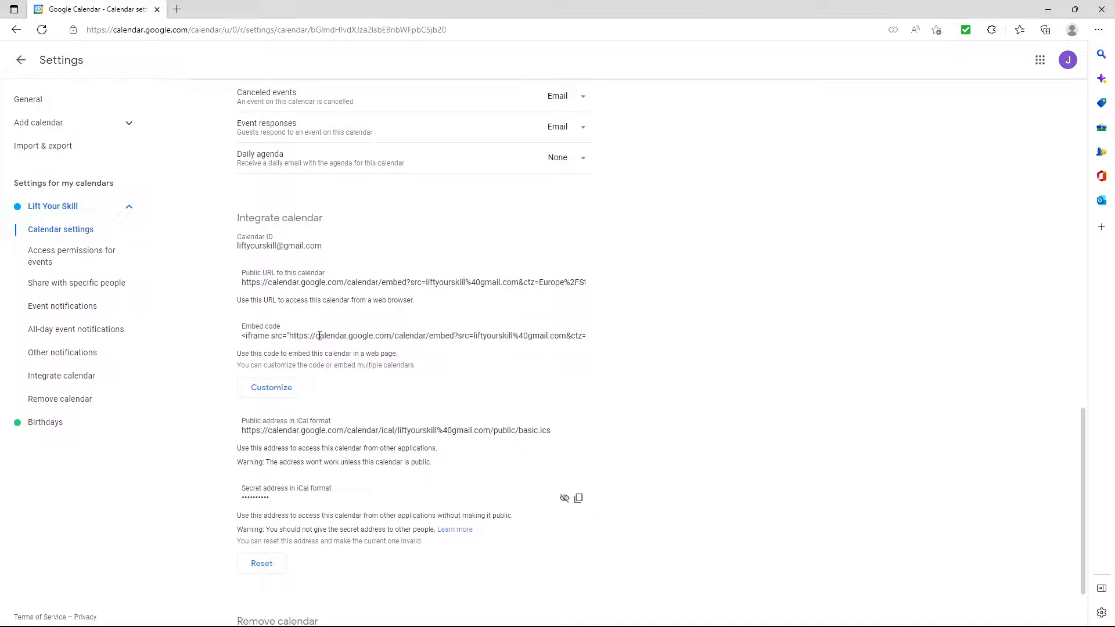
mouse_move(379, 439)
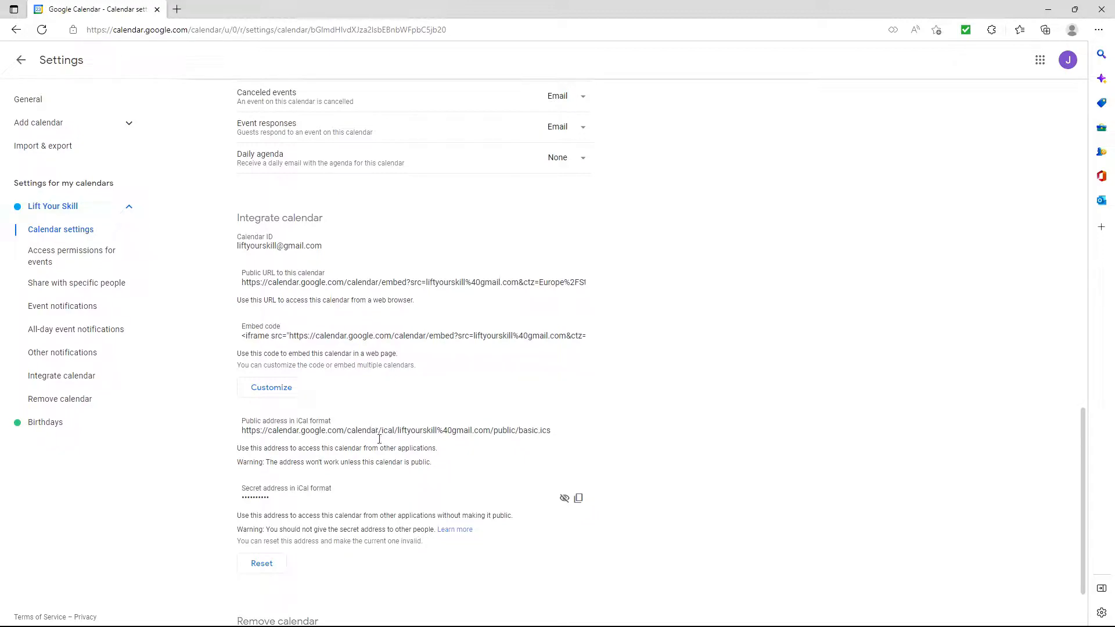
mouse_move(459, 491)
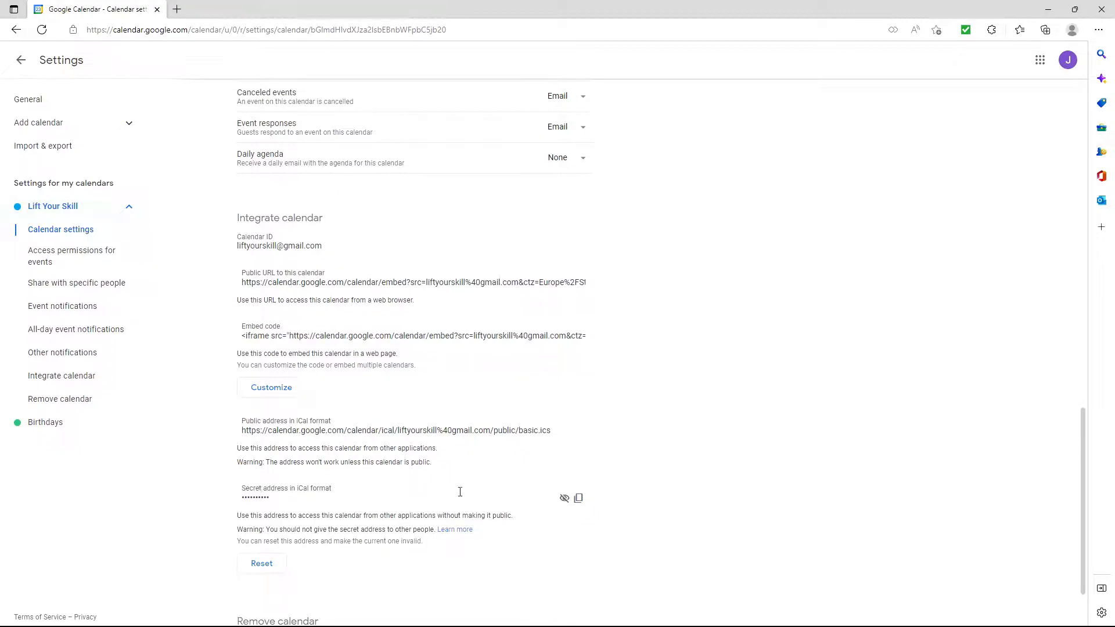
mouse_move(578, 497)
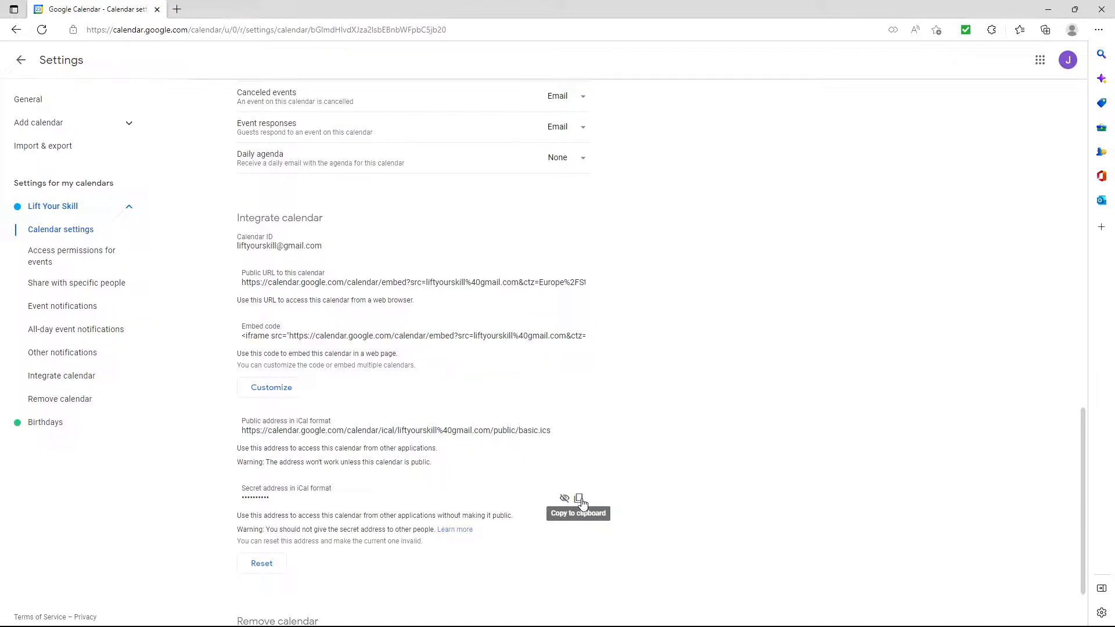
mouse_move(598, 519)
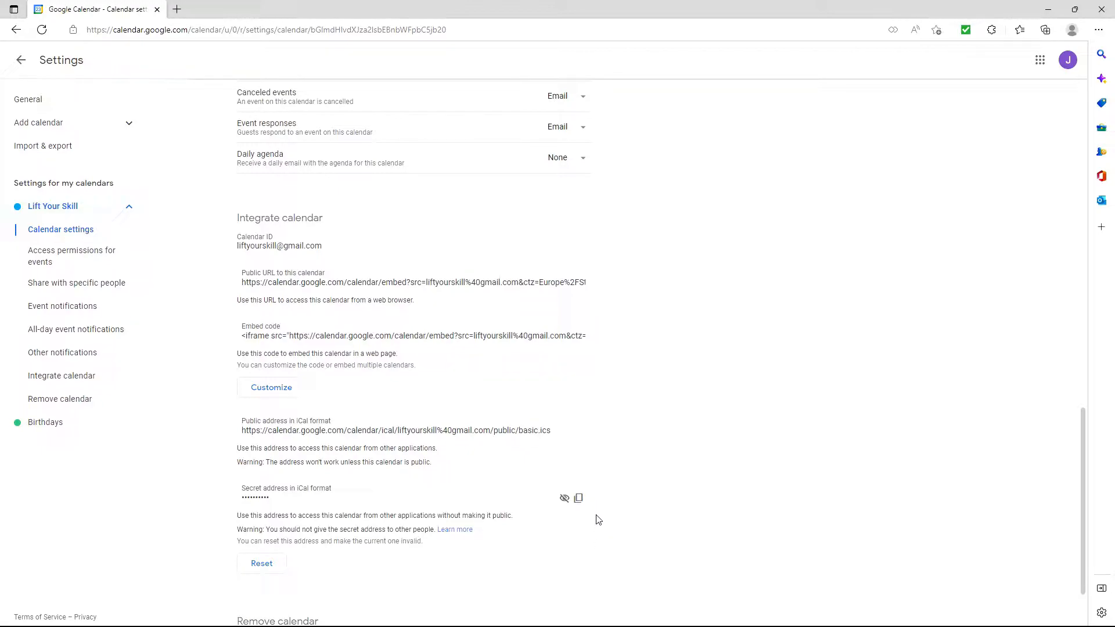
click(564, 497)
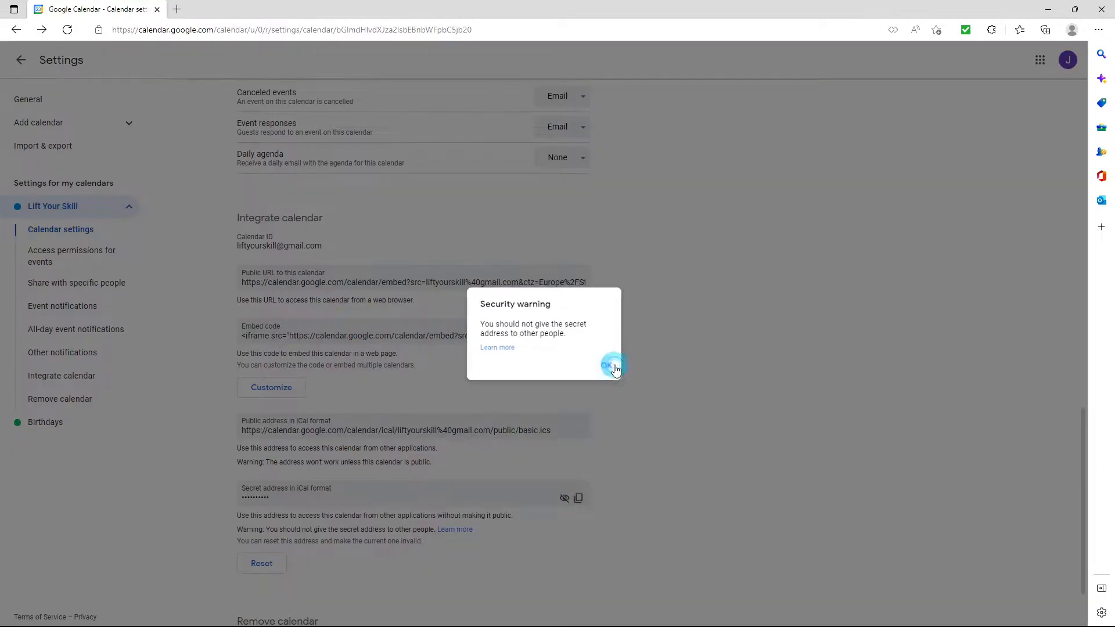
click(608, 365)
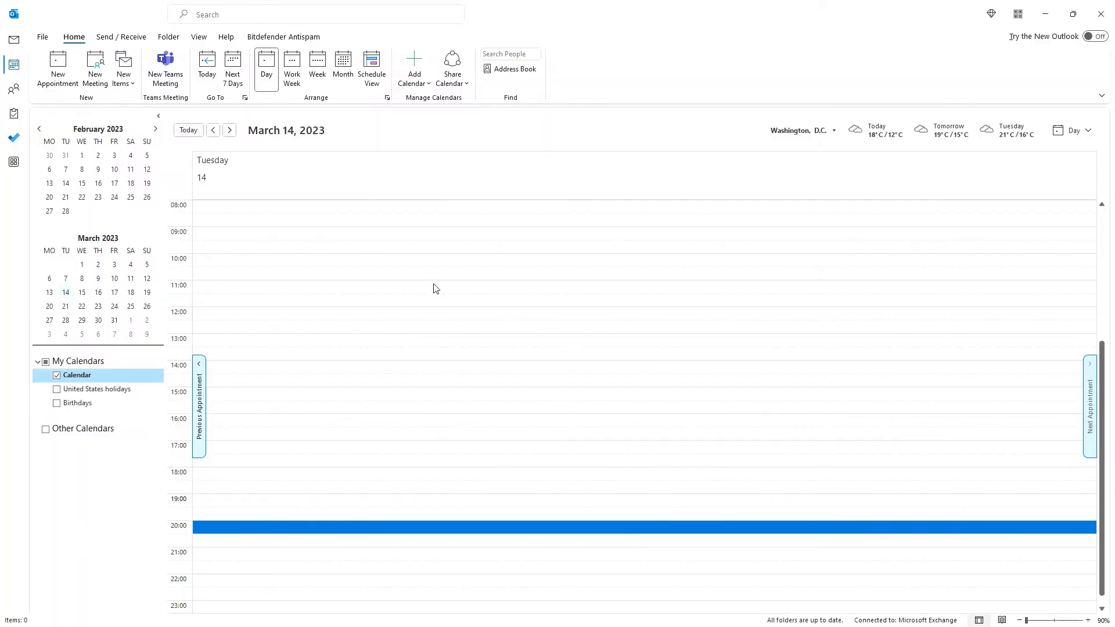
mouse_move(114, 375)
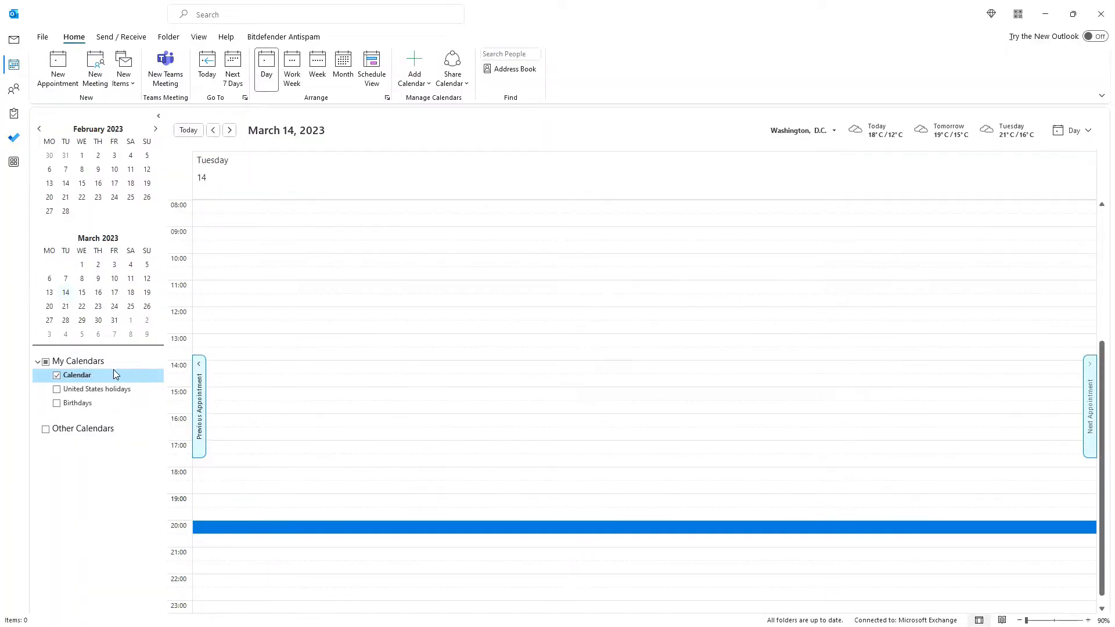
mouse_move(87, 373)
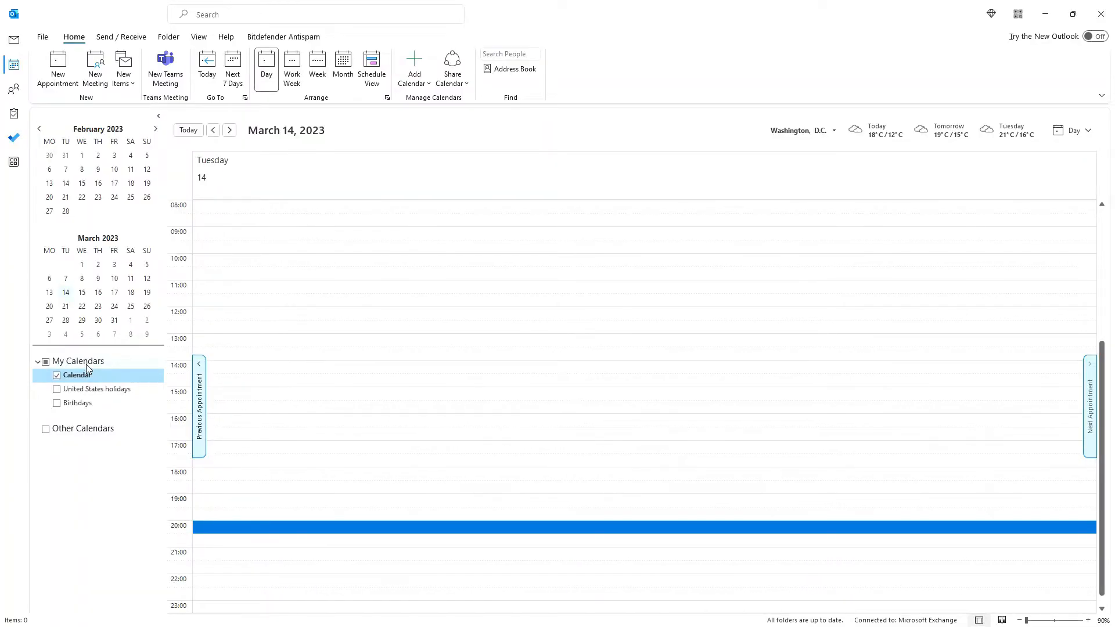
right_click(77, 361)
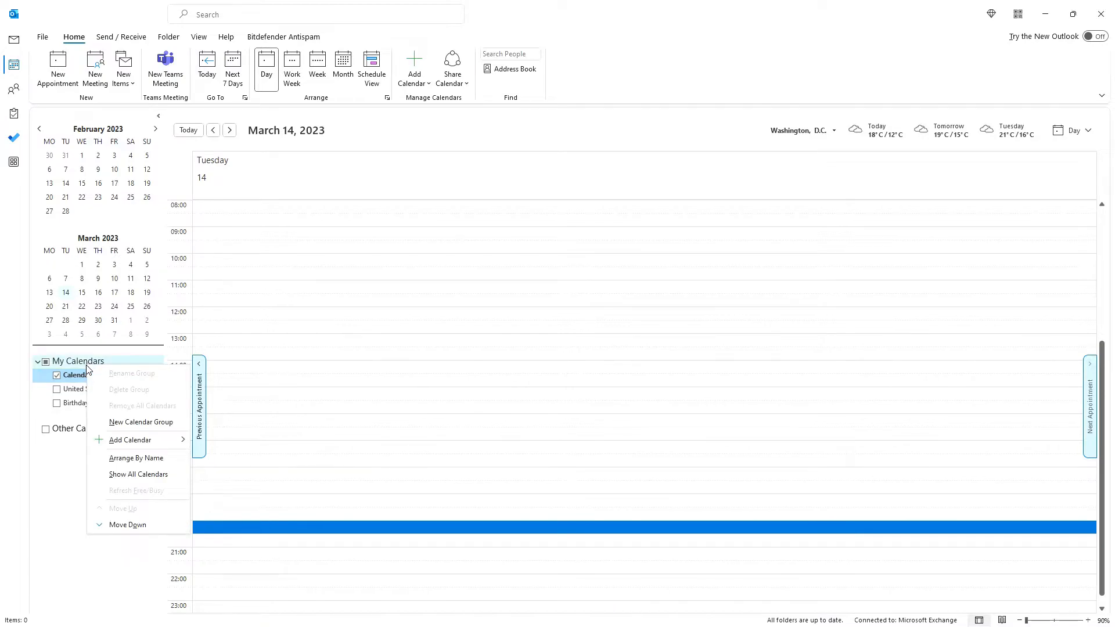
click(130, 440)
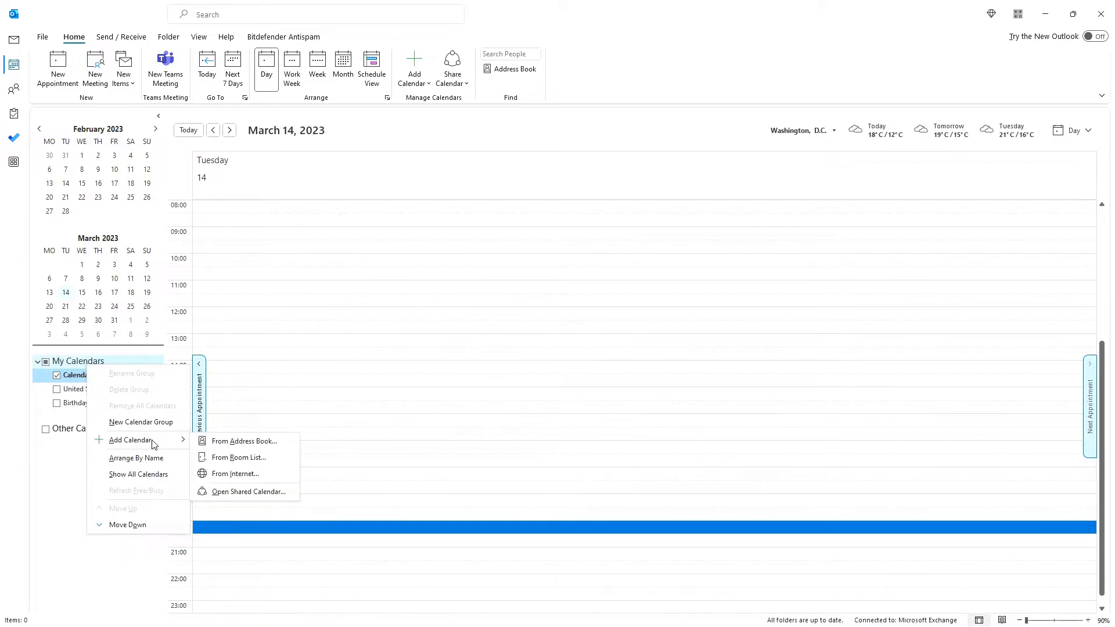
mouse_move(235, 473)
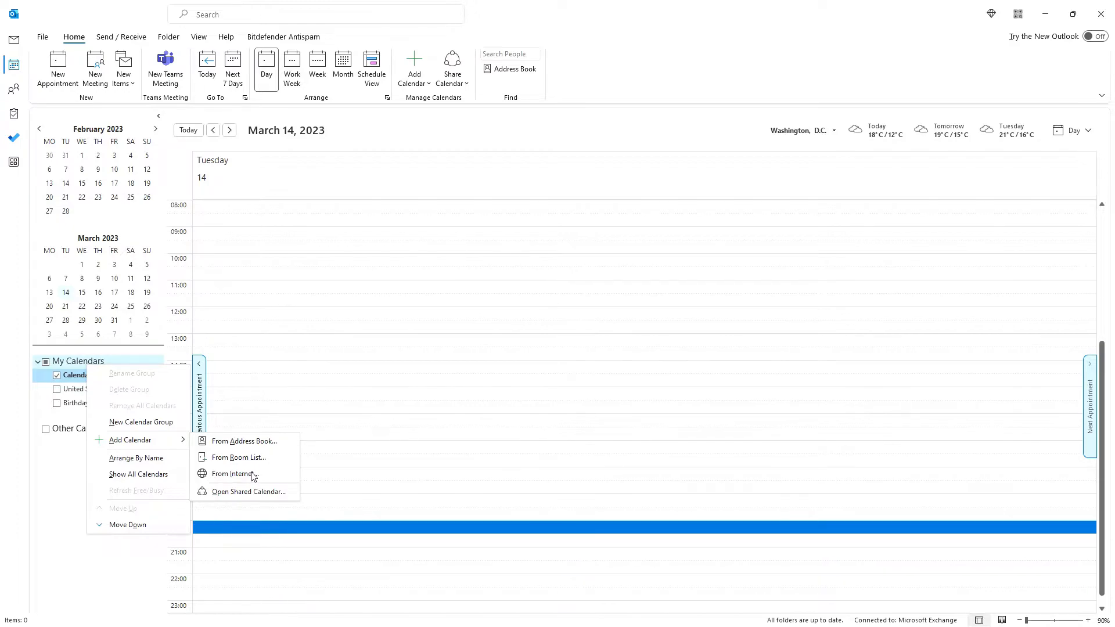
click(235, 474)
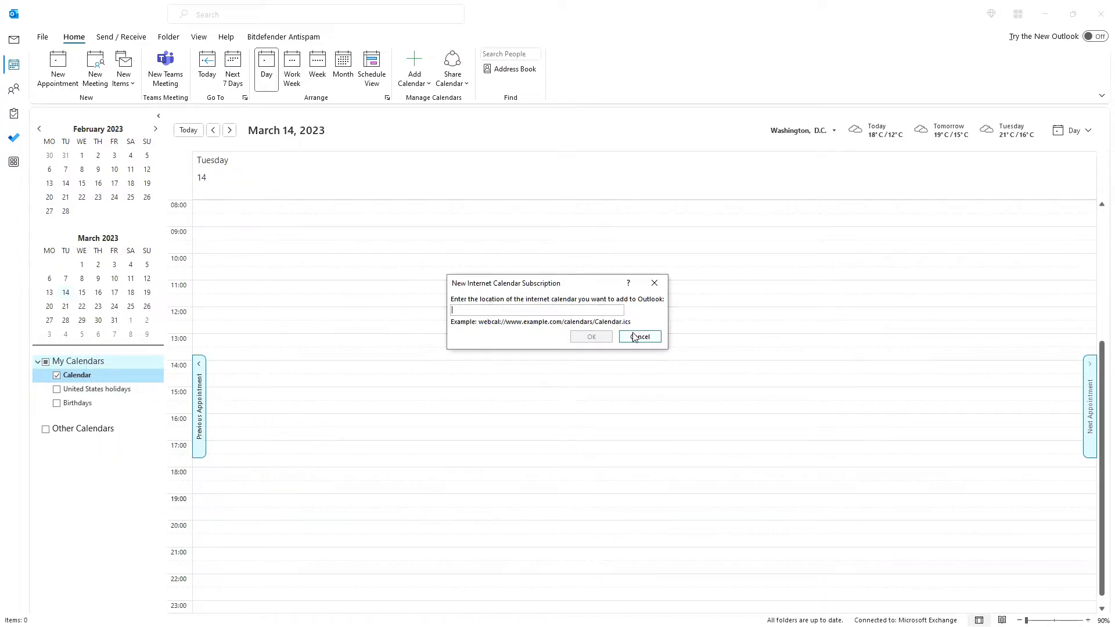
click(639, 336)
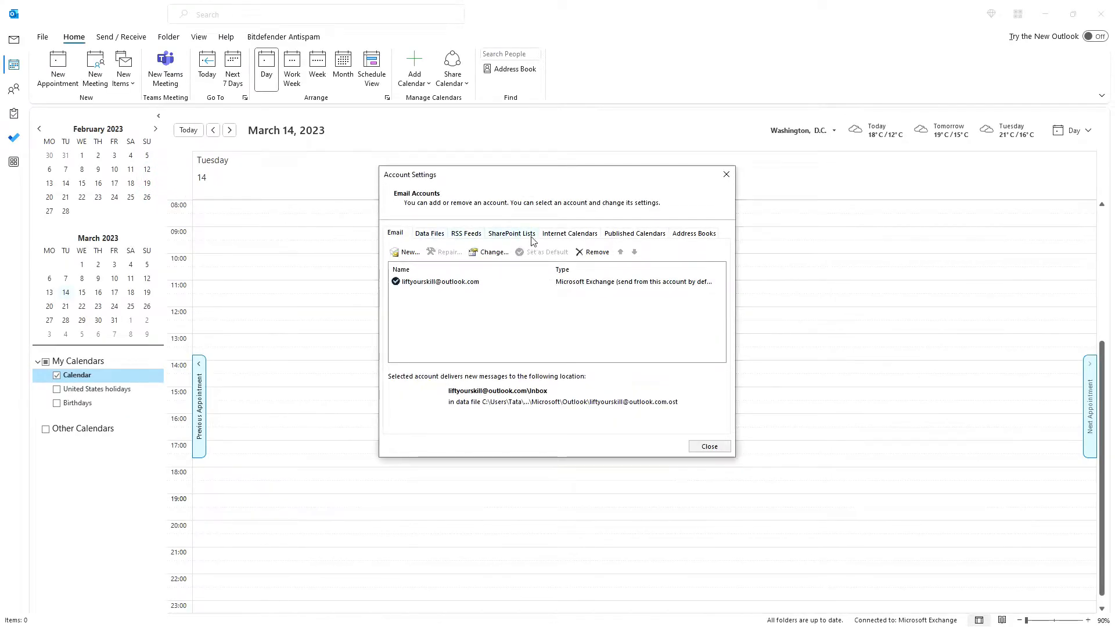
Add a new Internet Calendars subscription in Account Settings using the pasted Google iCal address
click(568, 232)
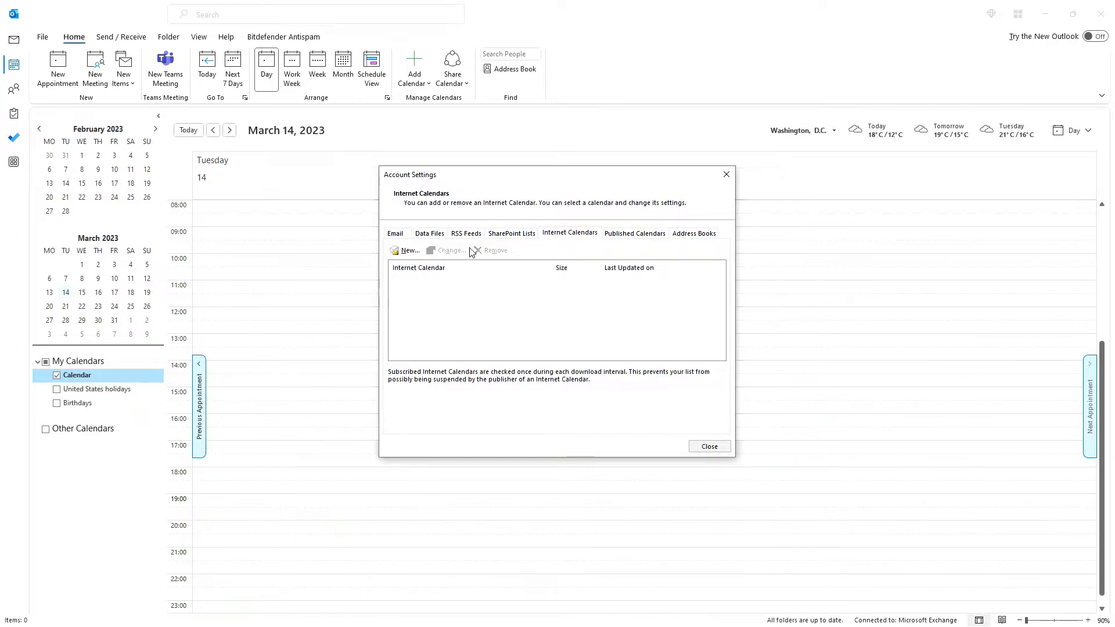
click(405, 250)
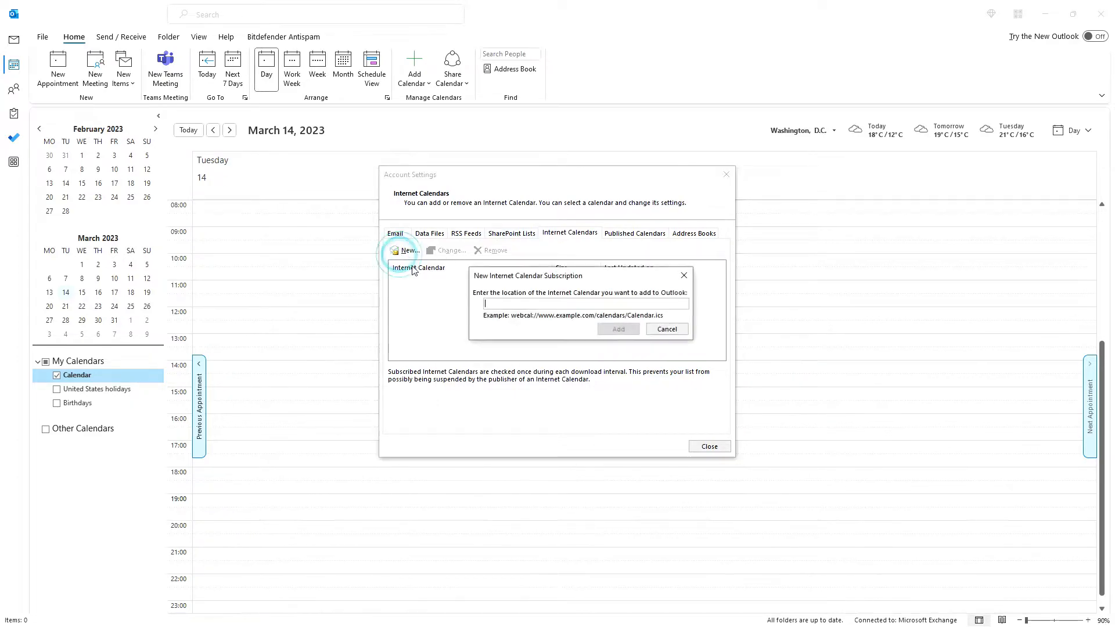
mouse_move(604, 304)
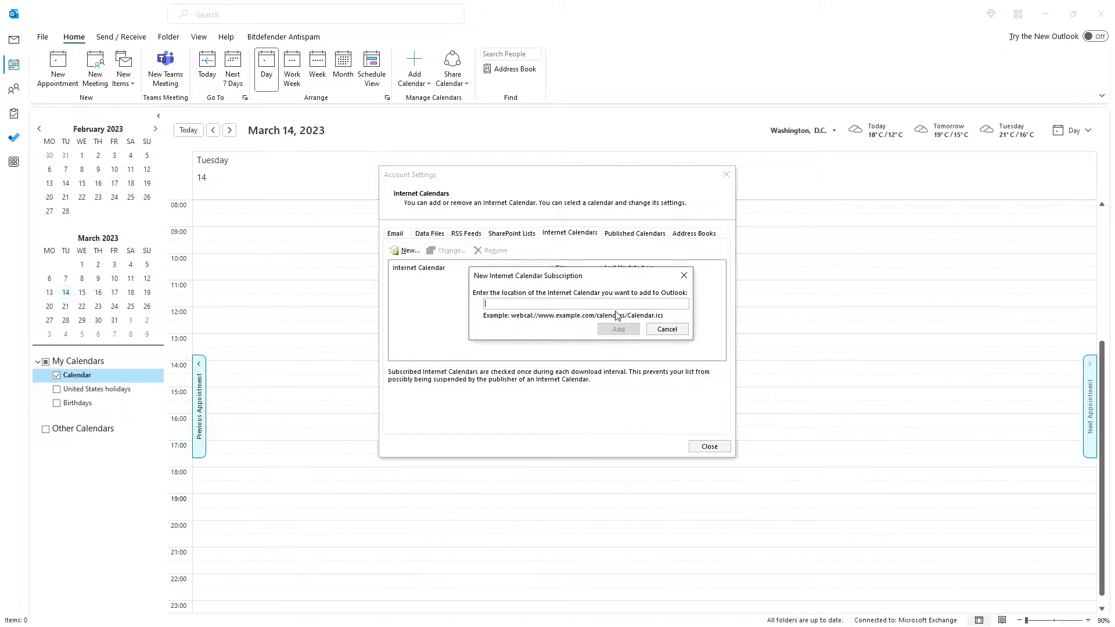
mouse_move(626, 335)
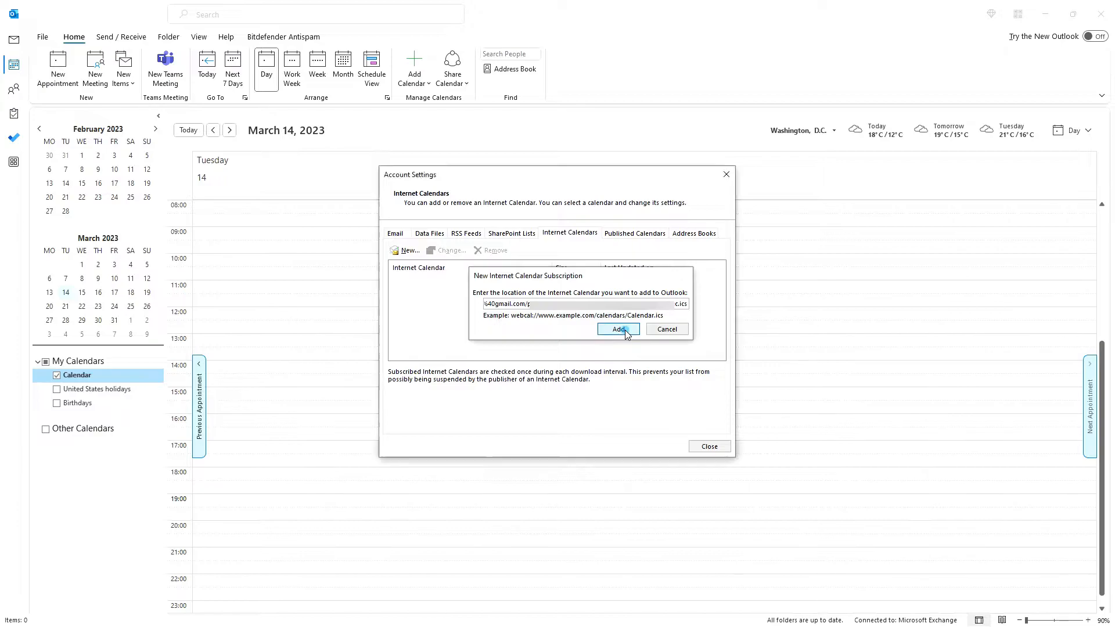
click(615, 329)
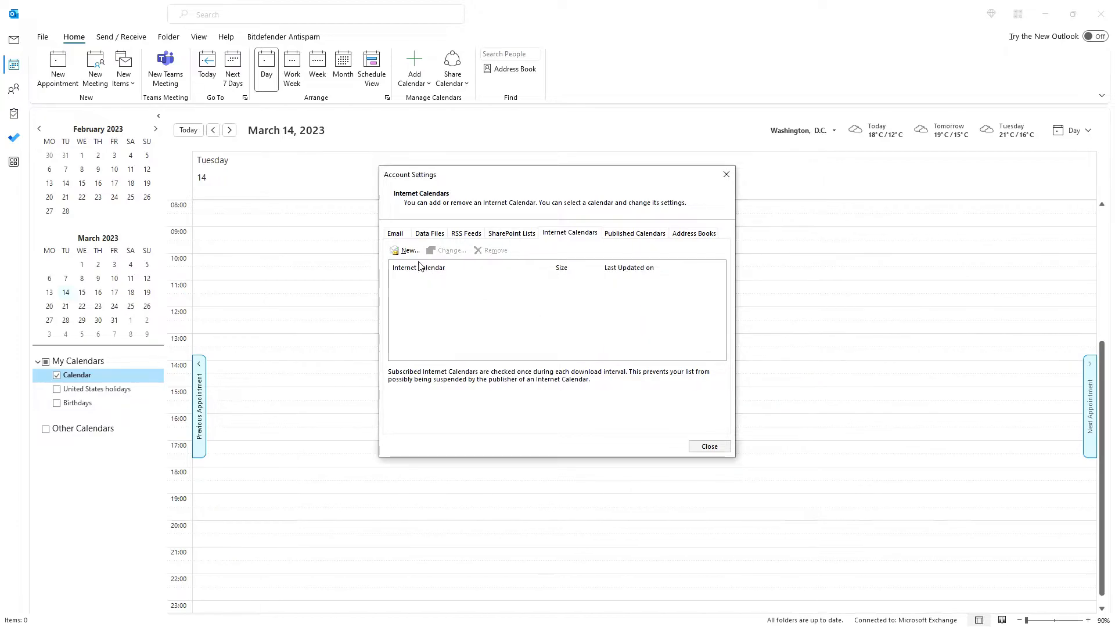
click(409, 250)
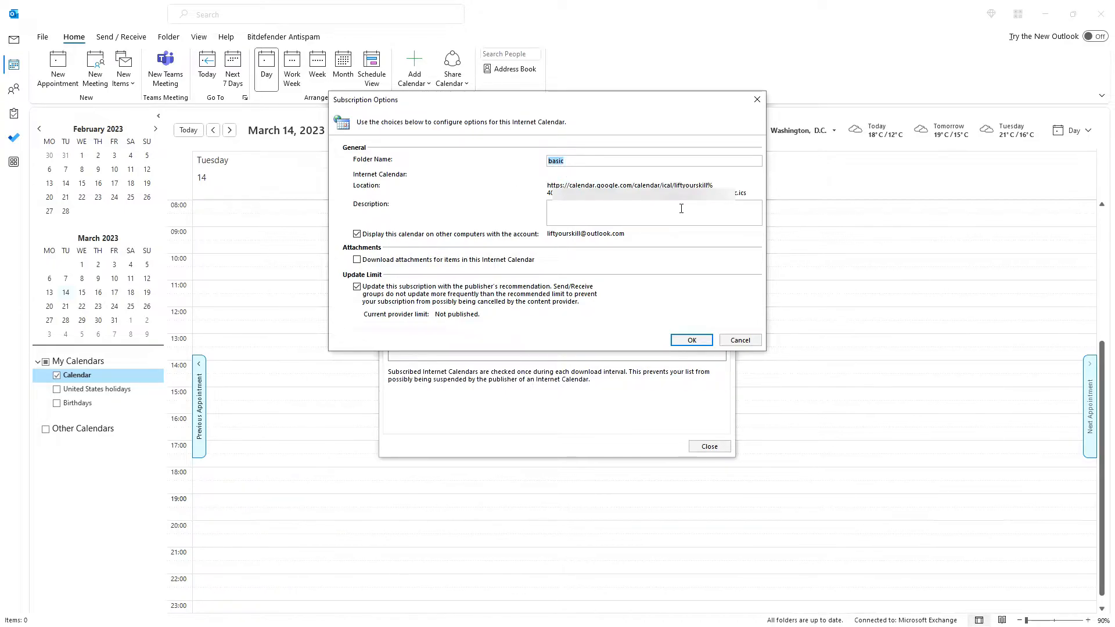
Name the subscription folder 'Lift Your Skill' and begin the description 'This is'
text(Lift)
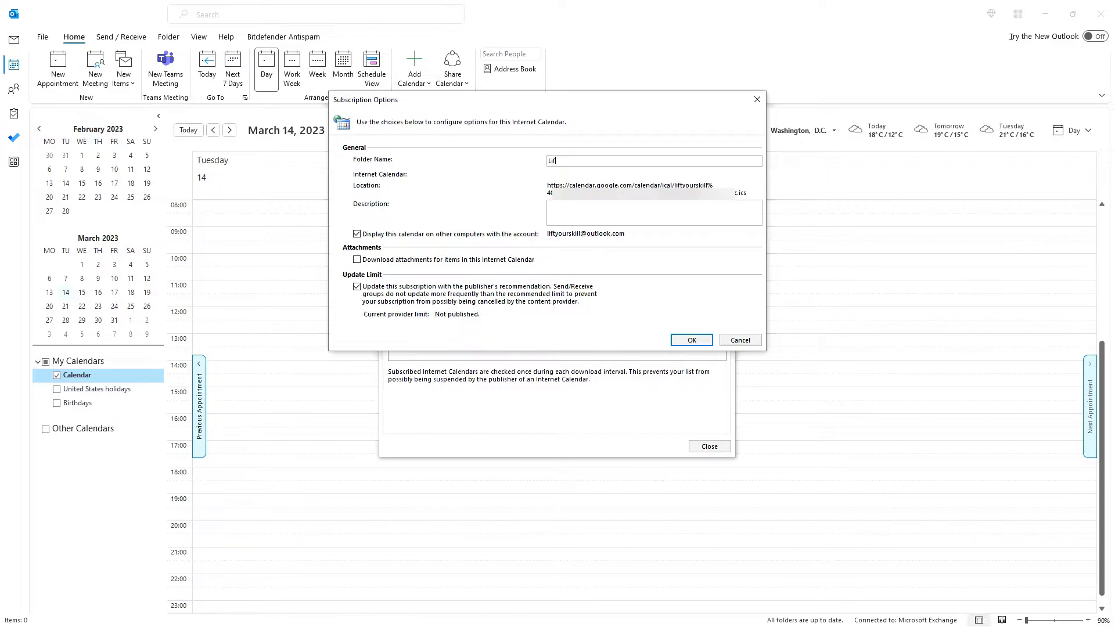
text(t Your Ski)
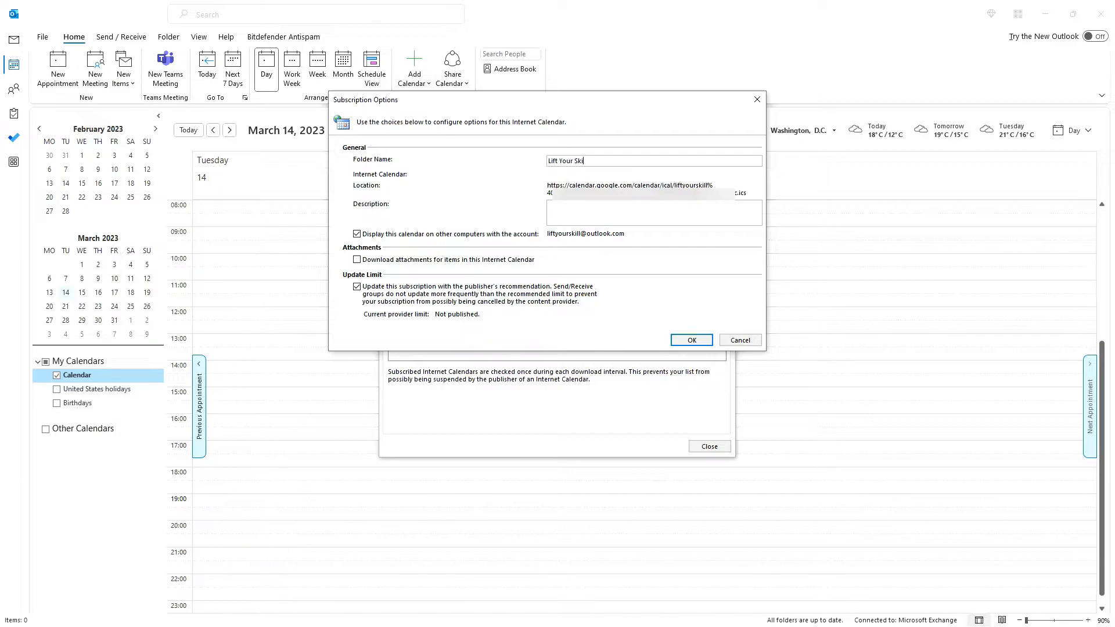
text(ll)
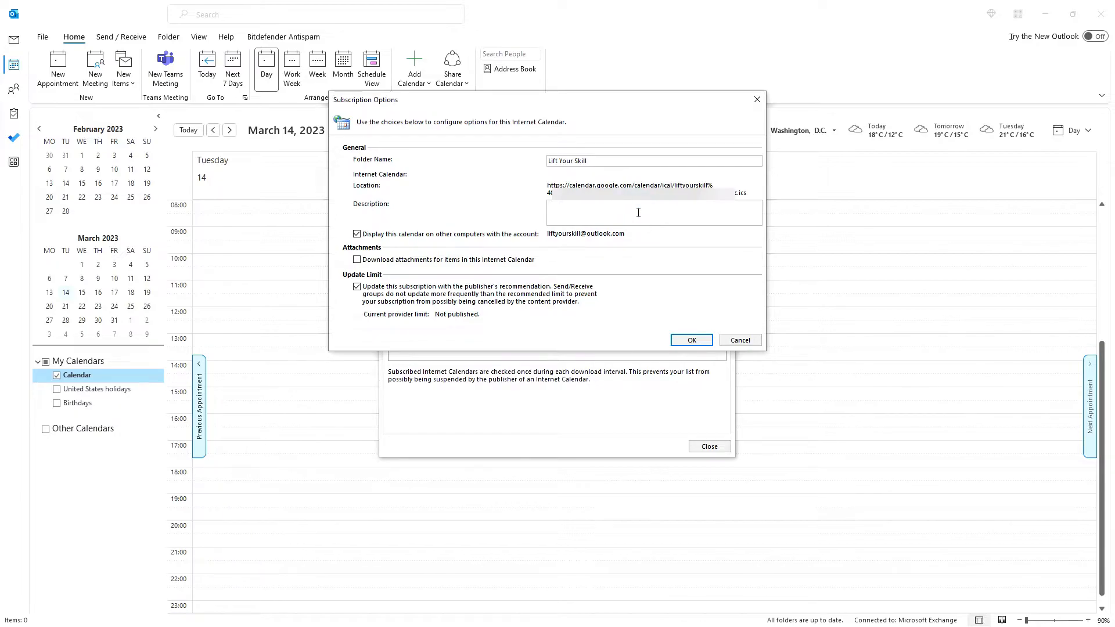
text(This is our main calendar)
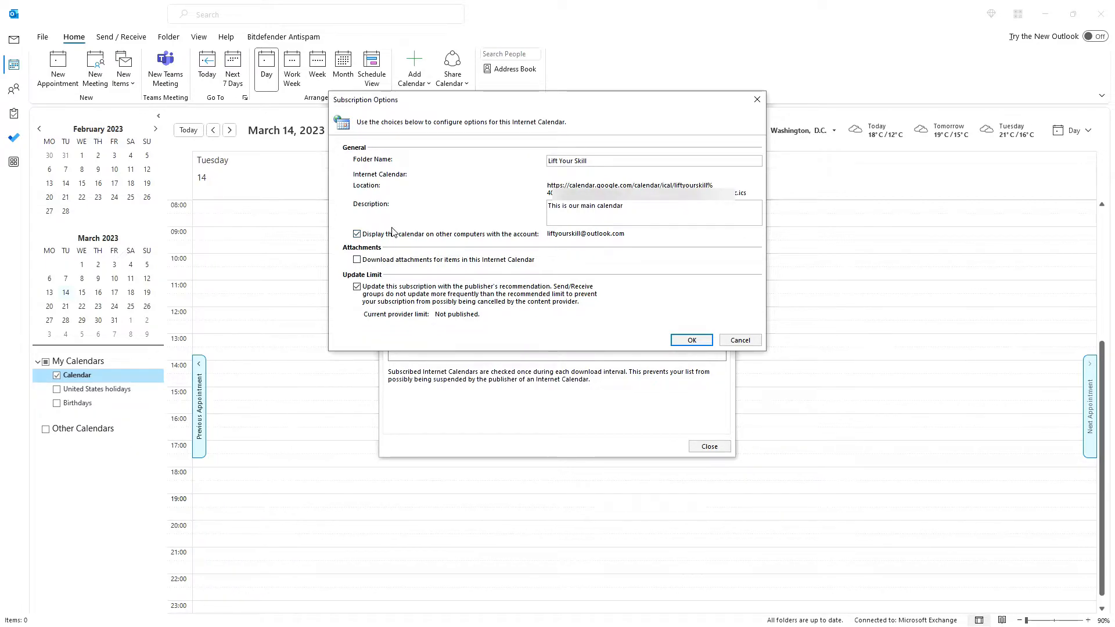
Enable attachment downloads, keep the publisher's update limit, and confirm the subscription options
click(356, 234)
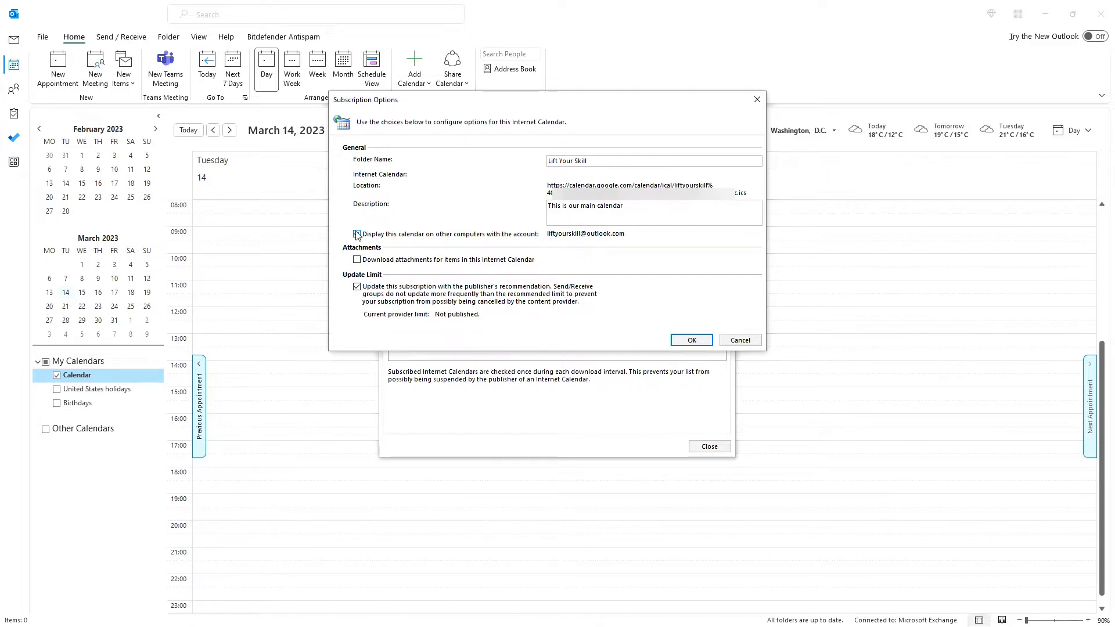
click(356, 234)
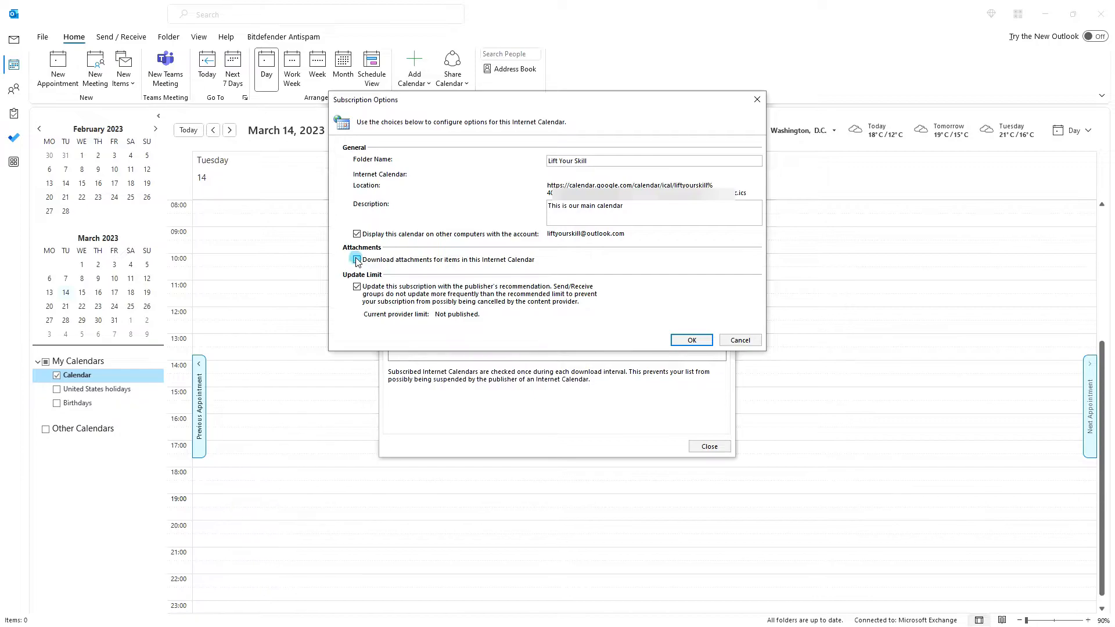
click(355, 259)
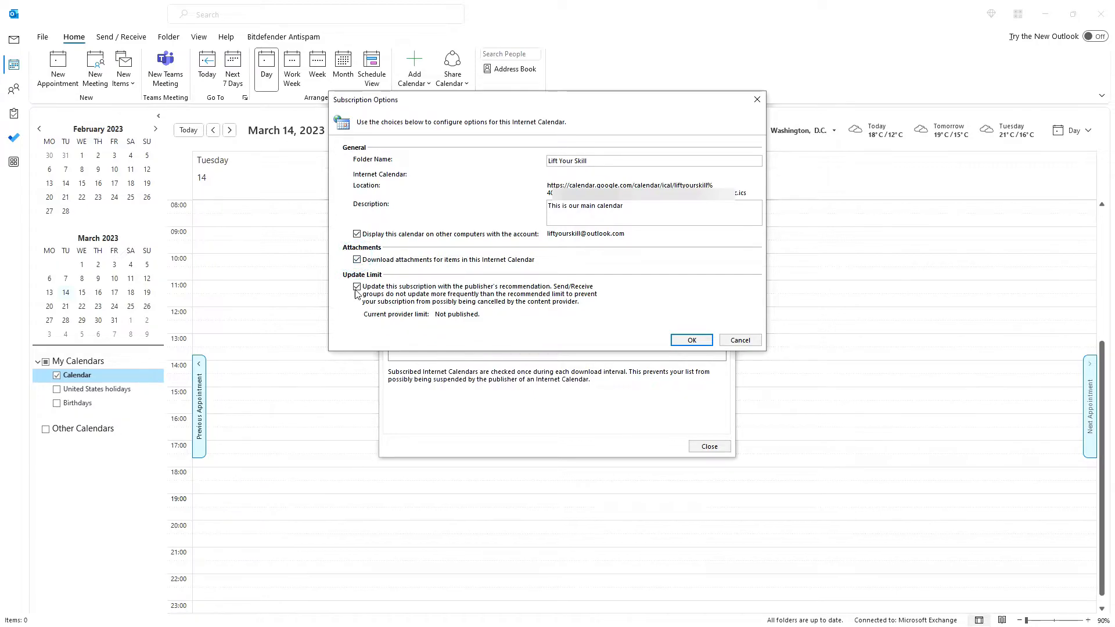
click(356, 285)
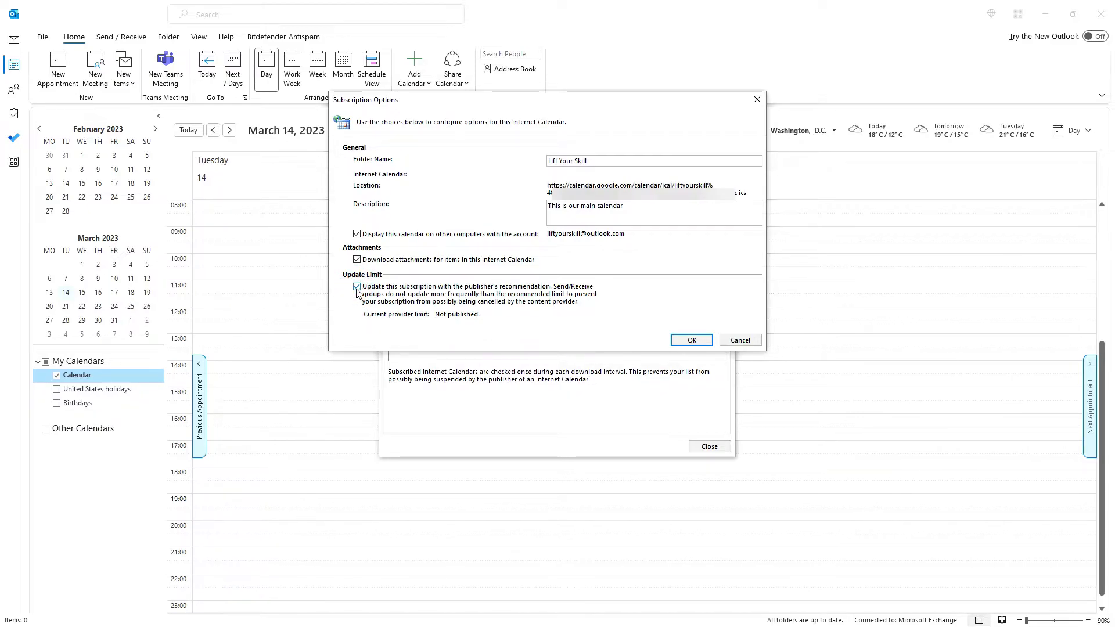
mouse_move(382, 249)
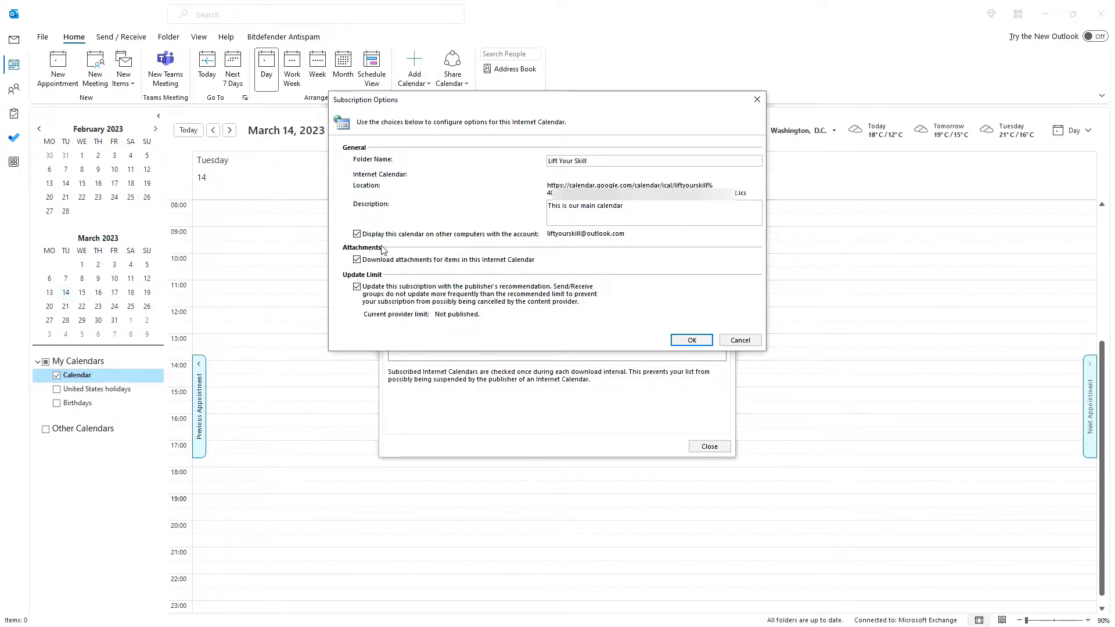
mouse_move(401, 387)
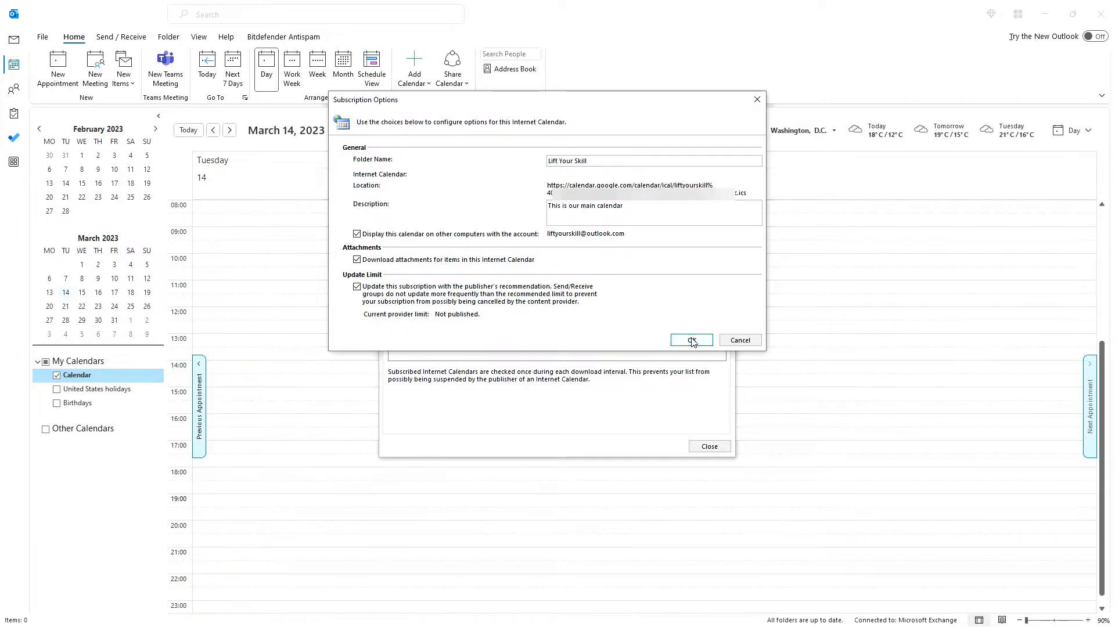
click(691, 340)
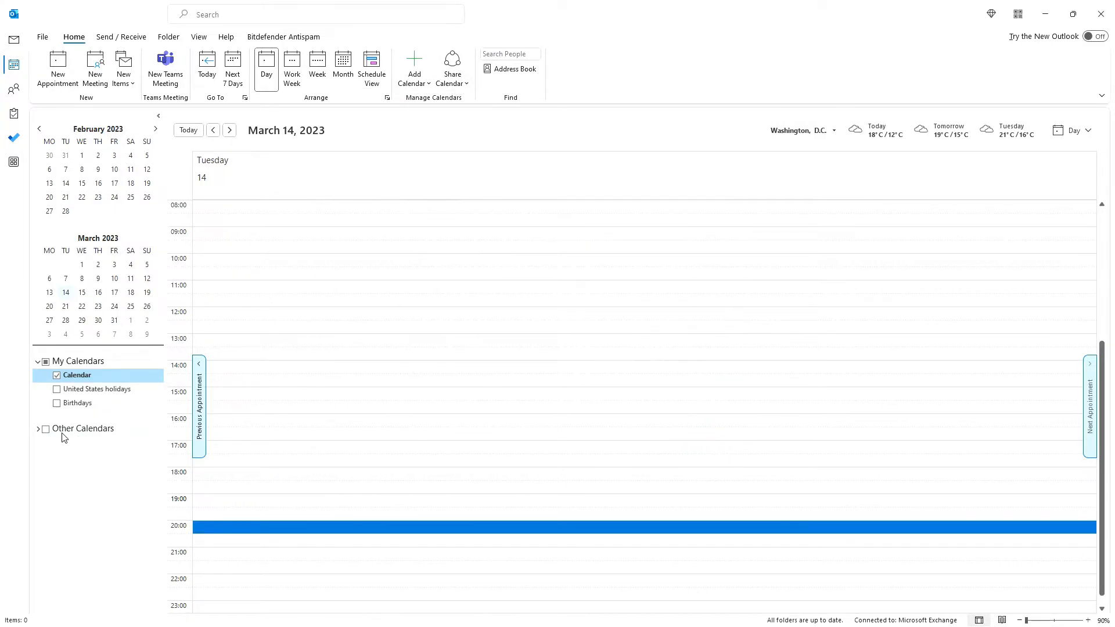
Add a calendar From Internet under My Calendars using the pasted Google .ics link
click(38, 427)
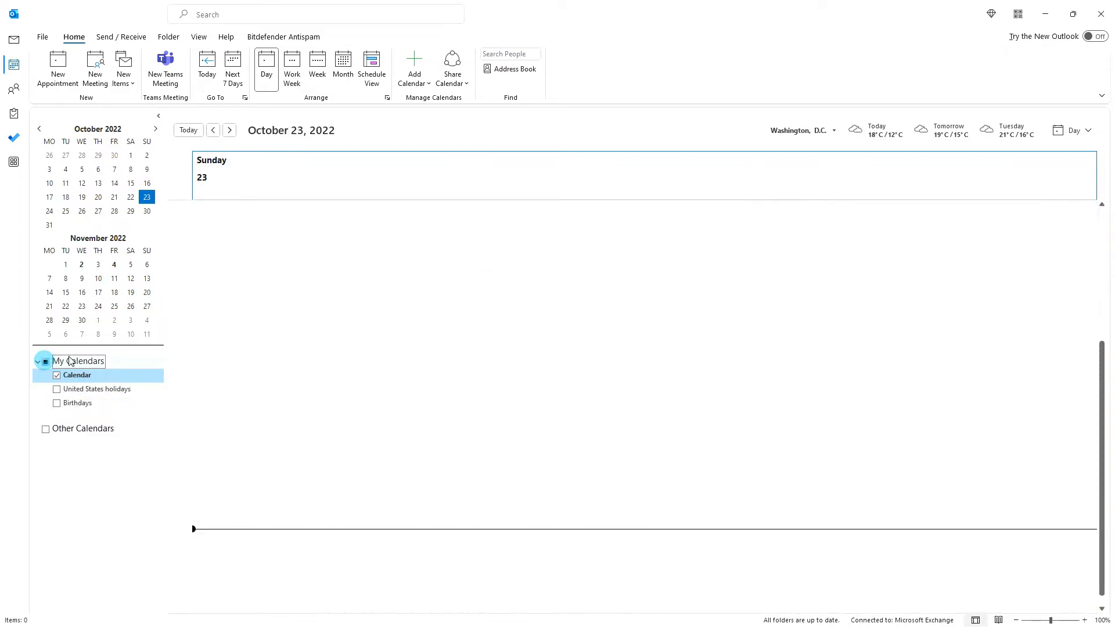
right_click(79, 361)
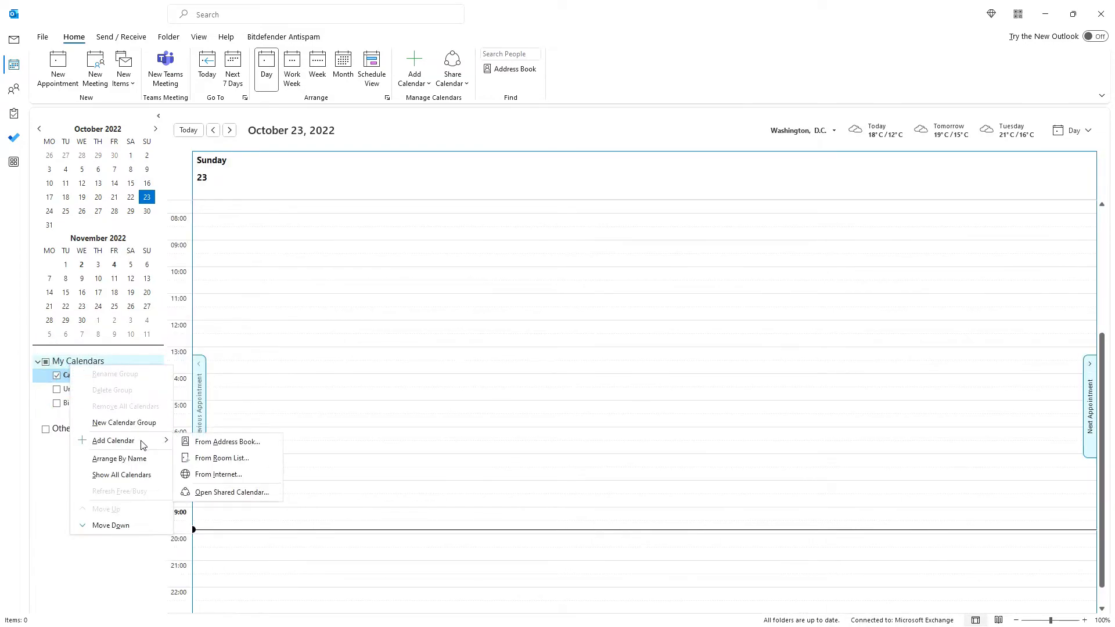
click(219, 475)
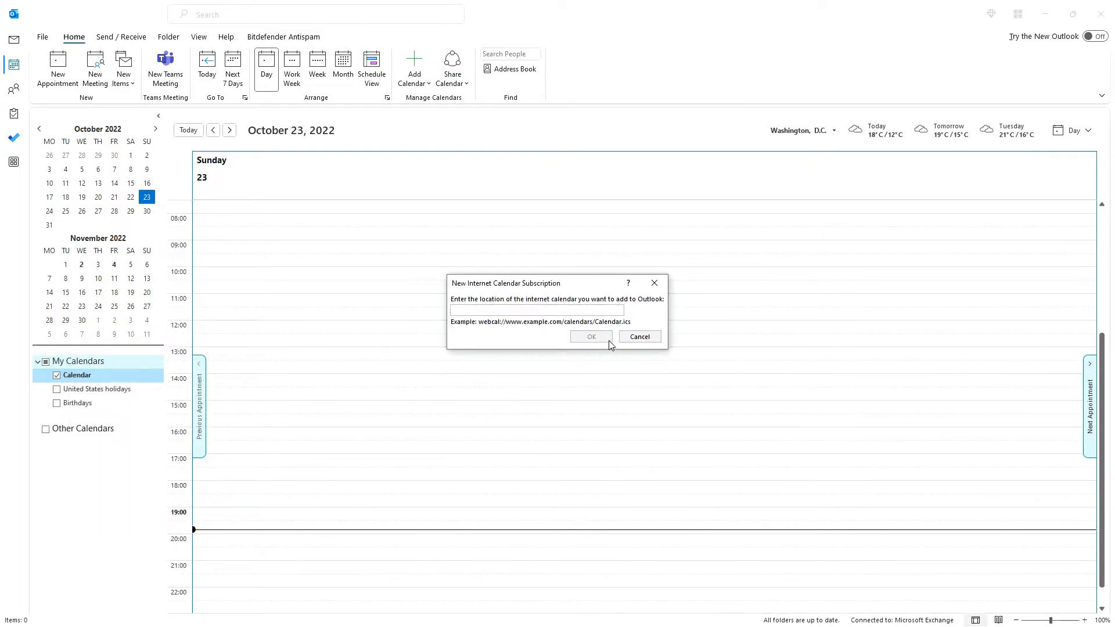
text(om/private-a40217...c.ics)
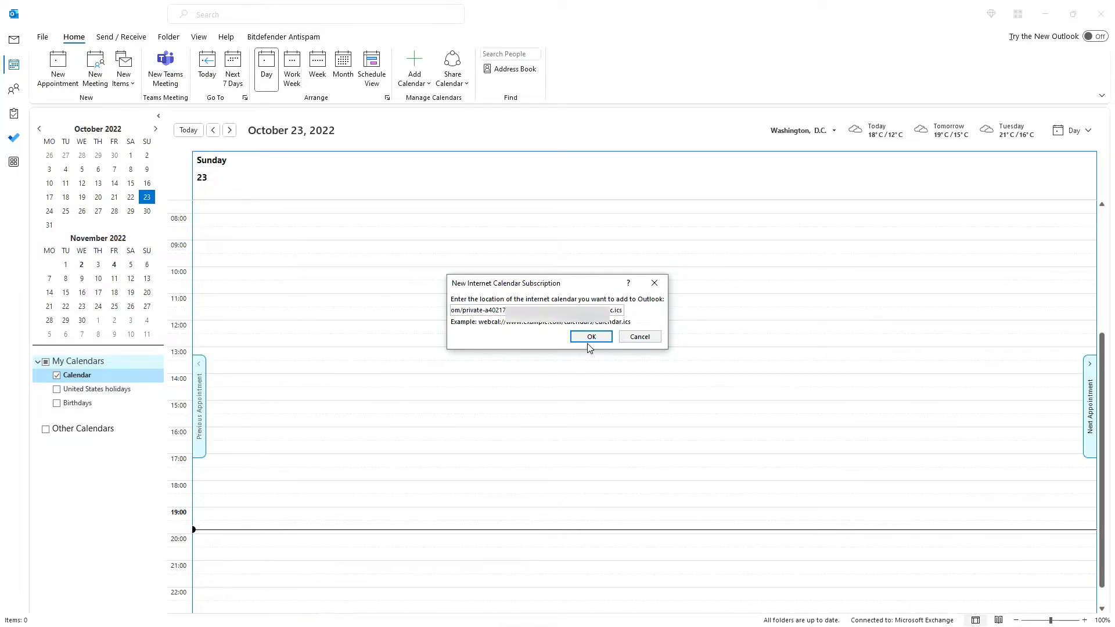
click(591, 336)
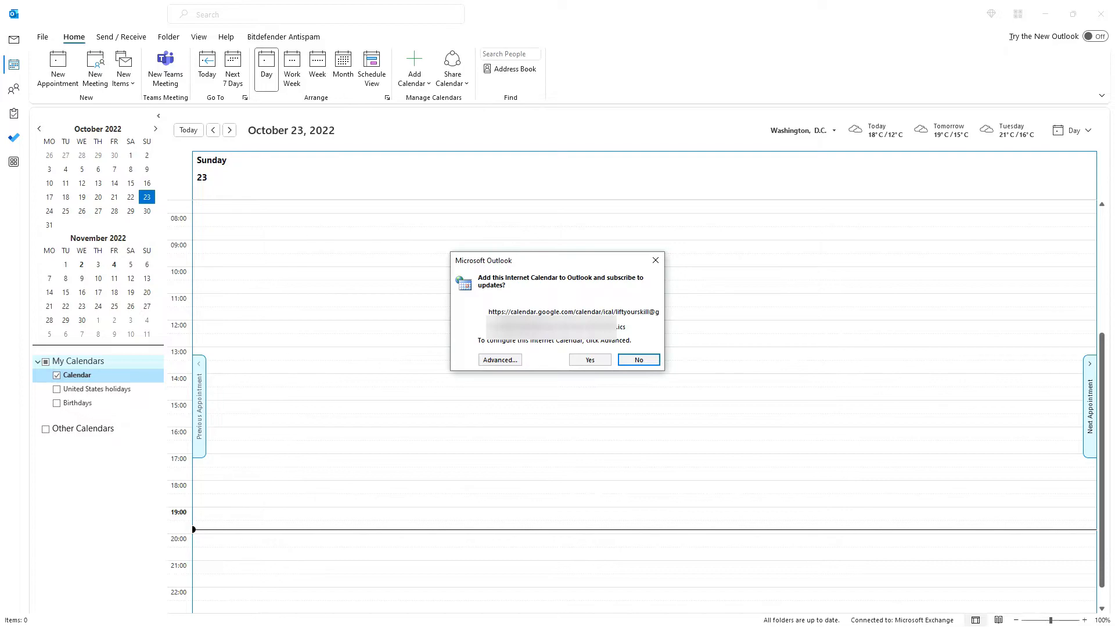
mouse_move(526, 362)
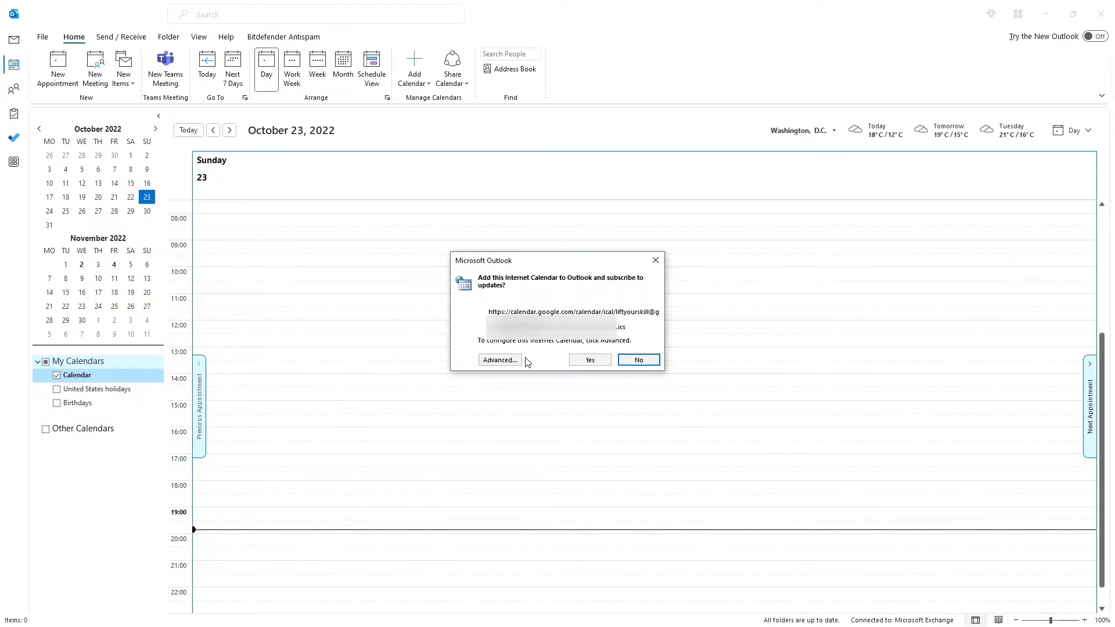
Rename the subscription folder to 'Lift Your Skill Main Calendar' and confirm
click(500, 360)
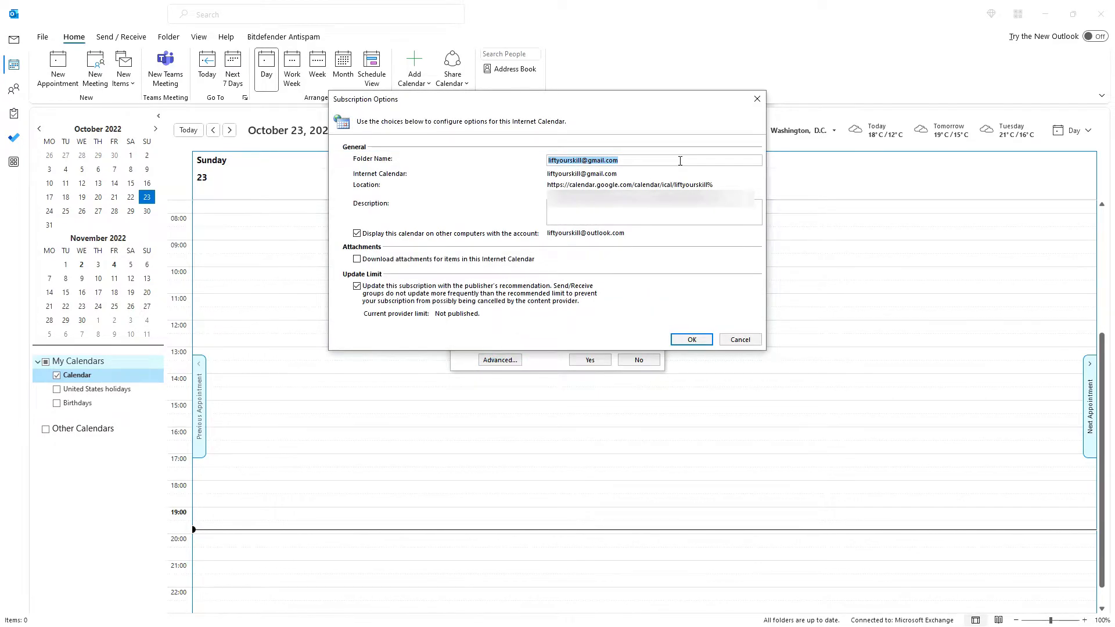
text(Lift Your)
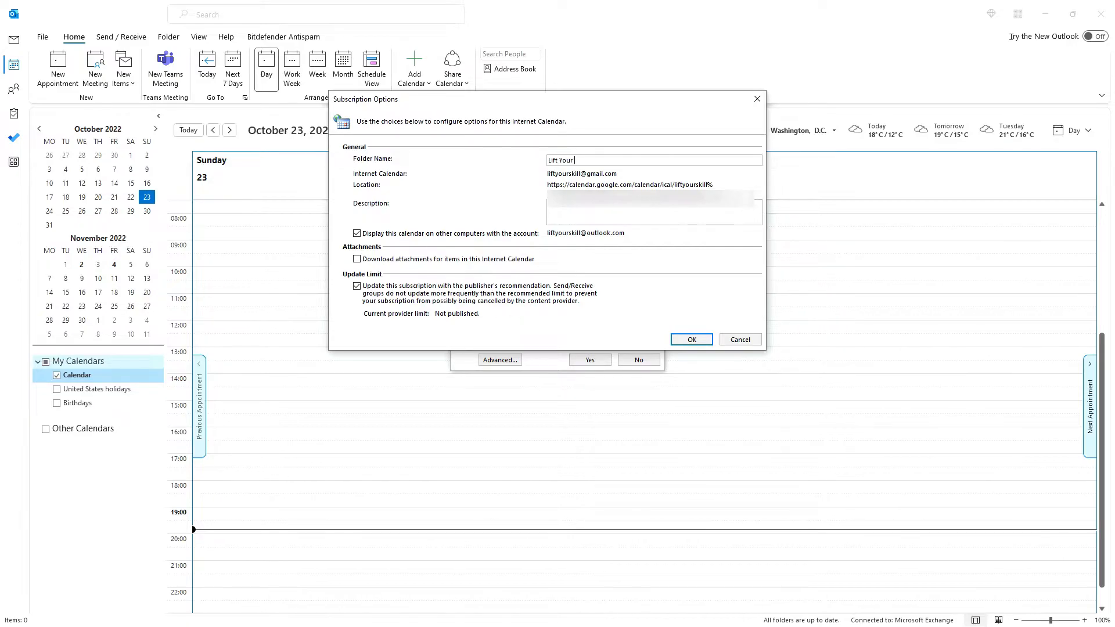
text(Skill Main Calendar)
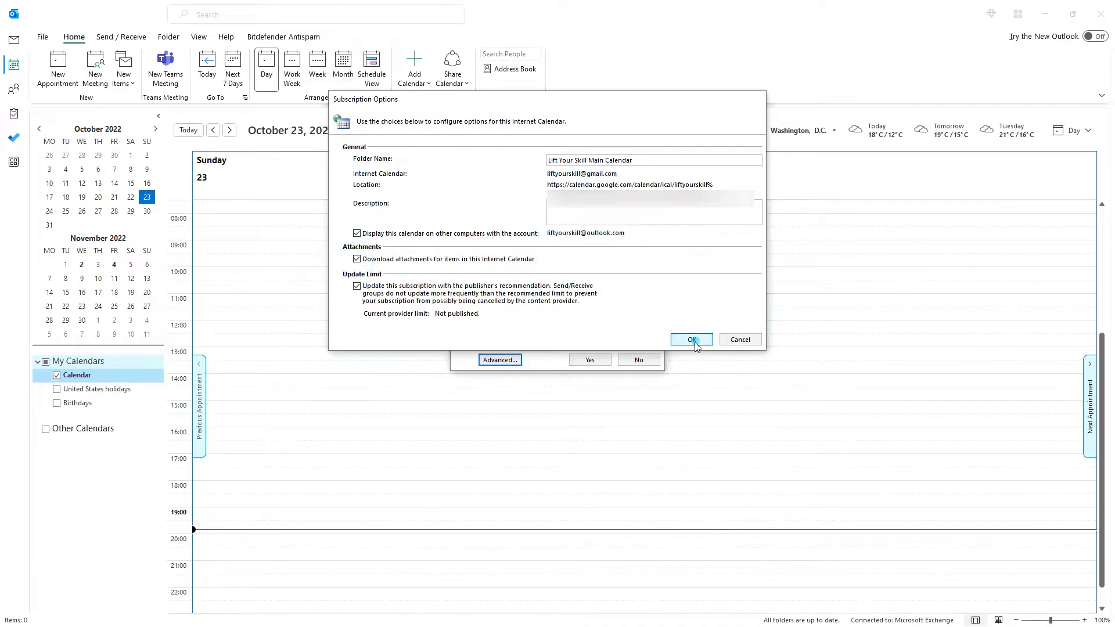
click(690, 339)
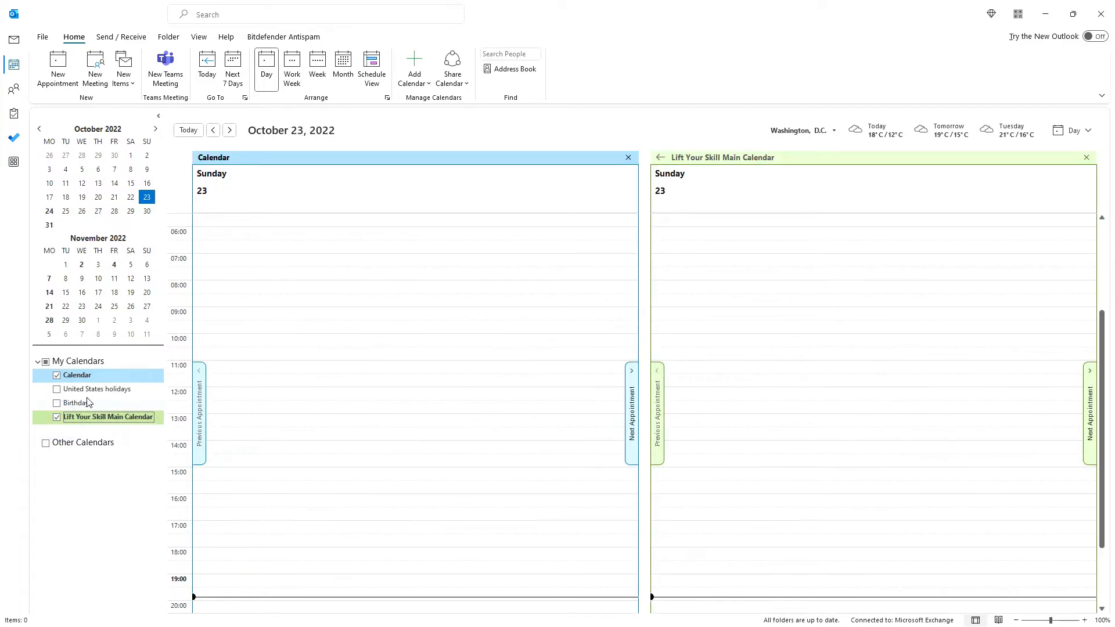
mouse_move(67, 396)
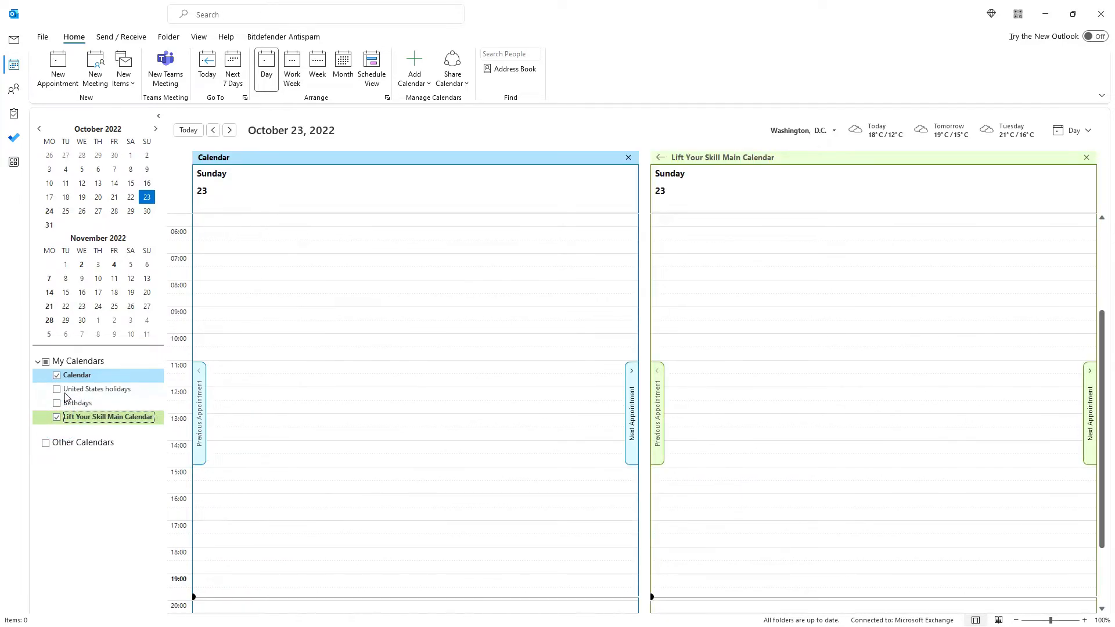
Show the United States holidays calendar too, switching from Work Week to Week to Month view
click(56, 389)
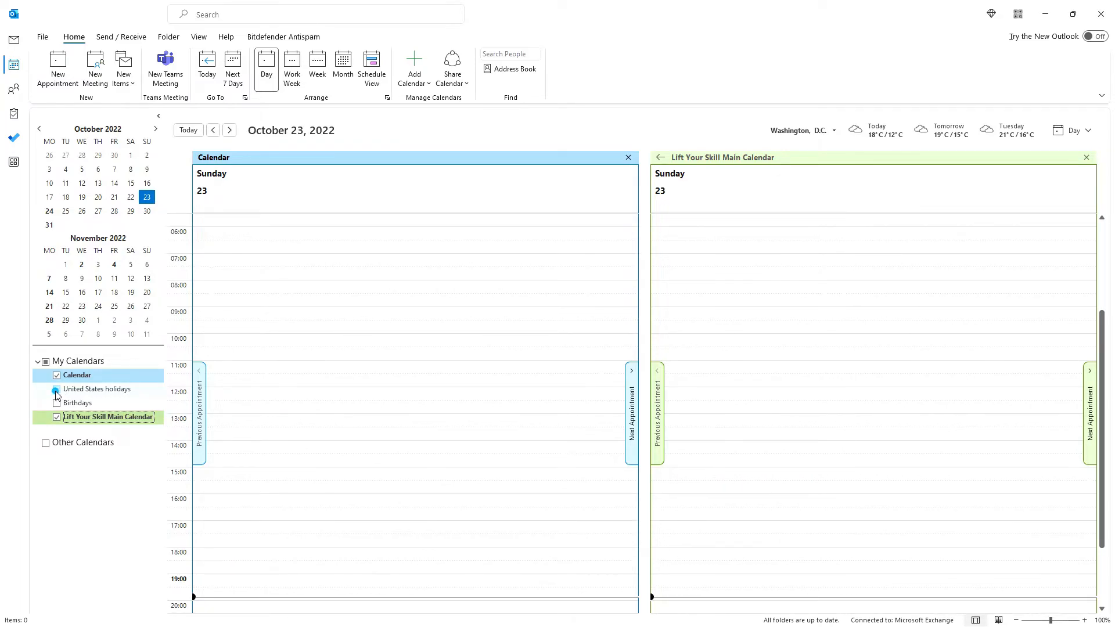
click(56, 389)
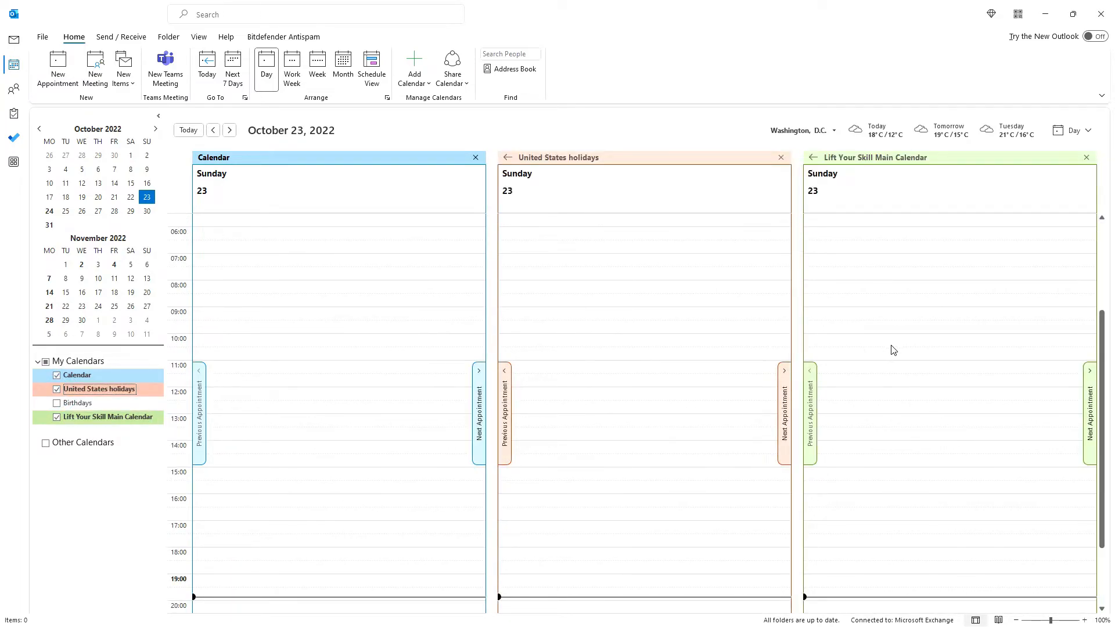
mouse_move(540, 329)
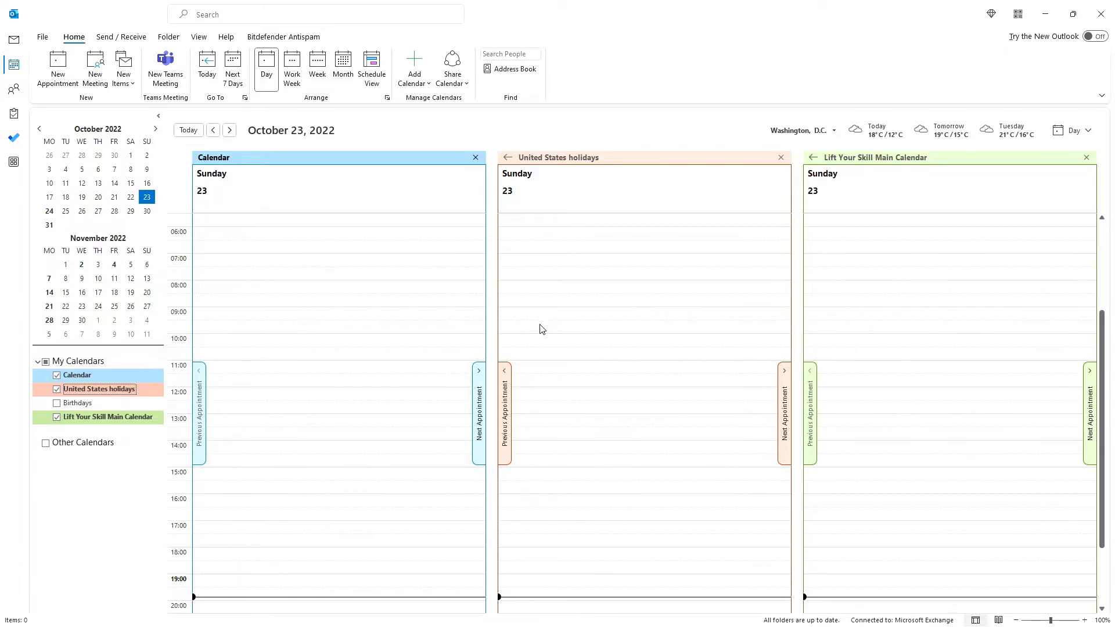
mouse_move(367, 158)
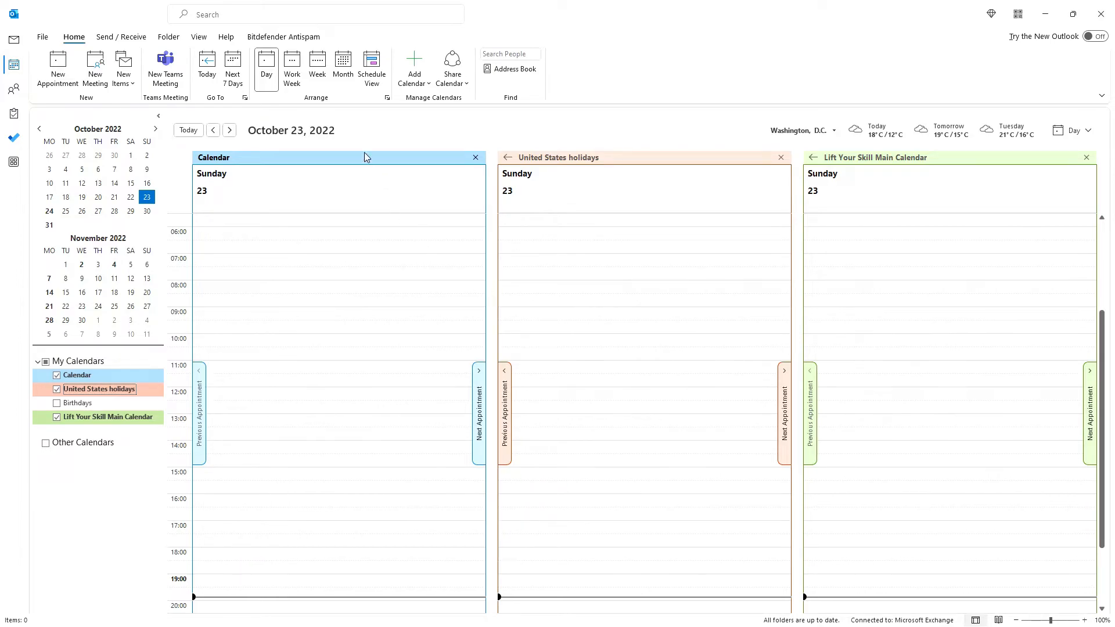
click(291, 67)
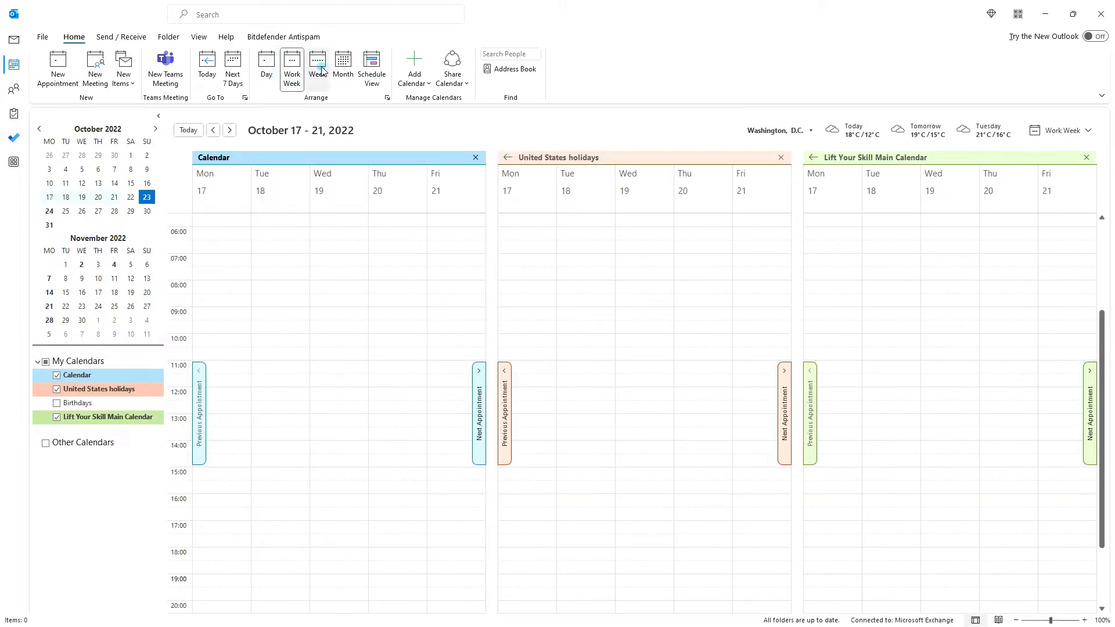
click(317, 67)
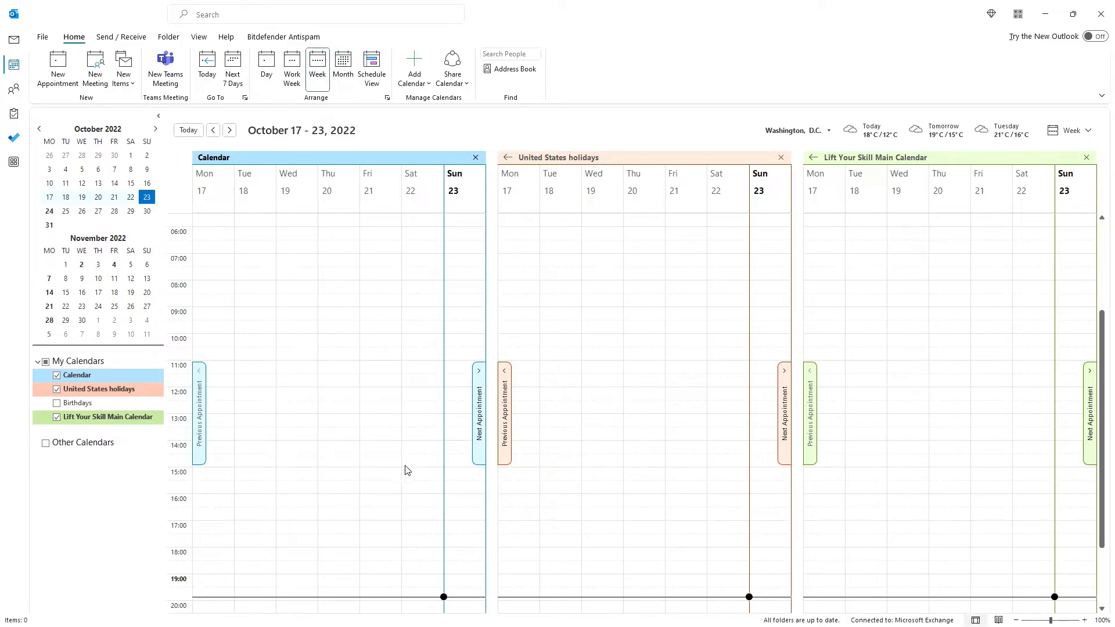
mouse_move(419, 358)
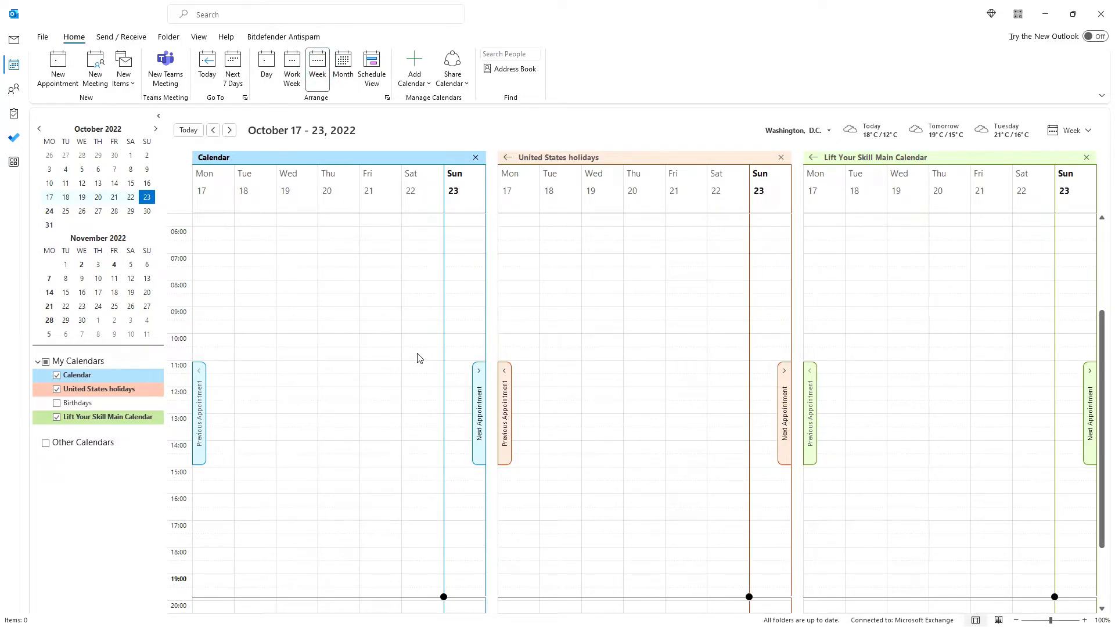
mouse_move(343, 66)
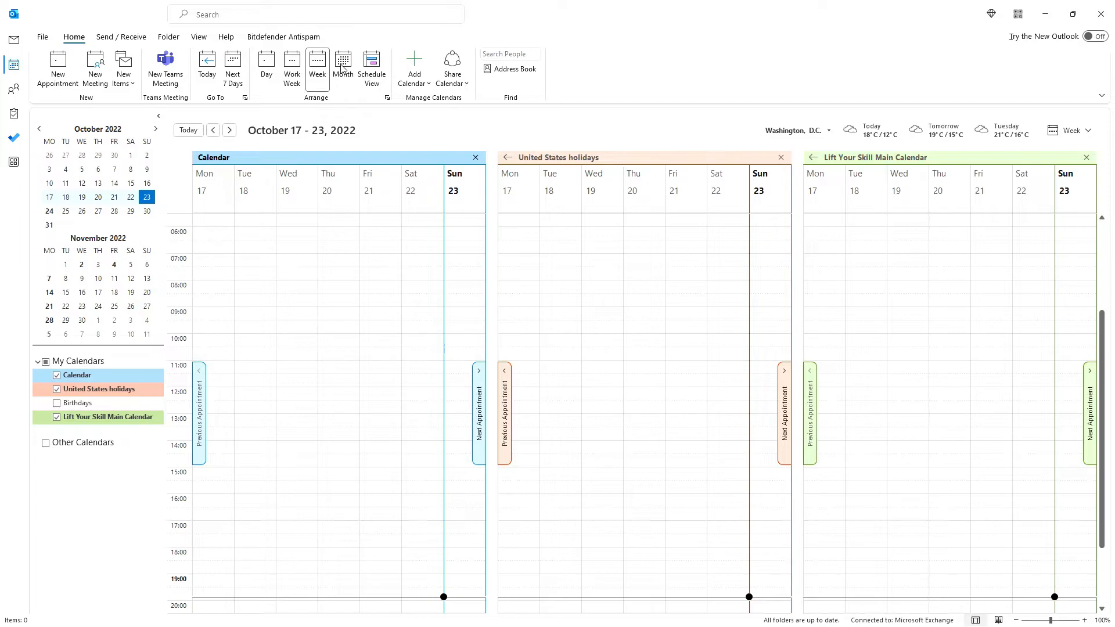
click(342, 68)
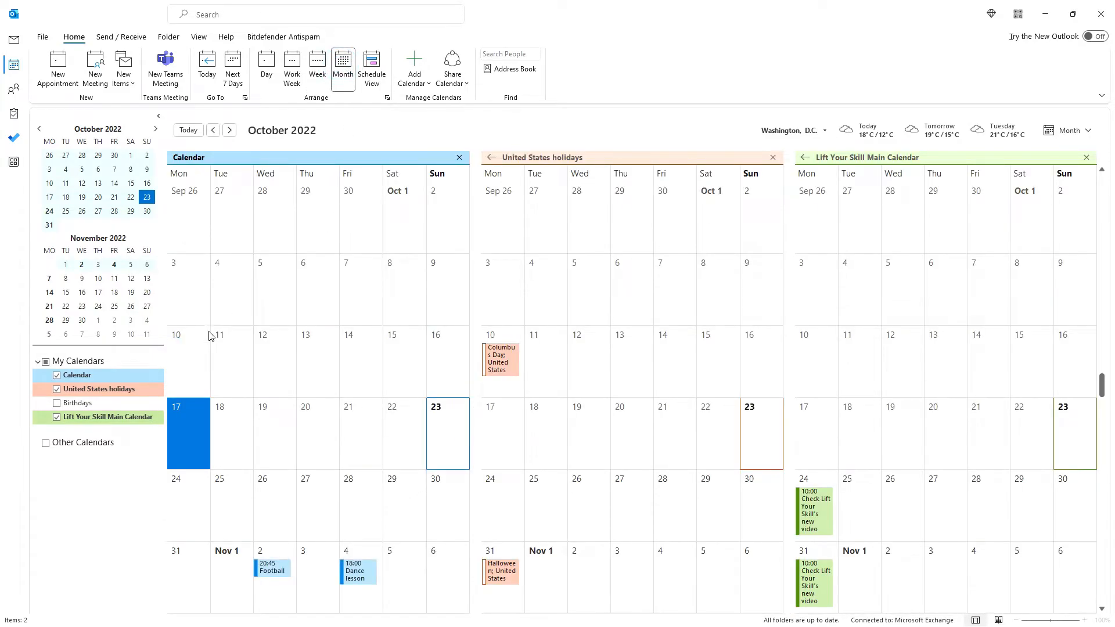
mouse_move(287, 354)
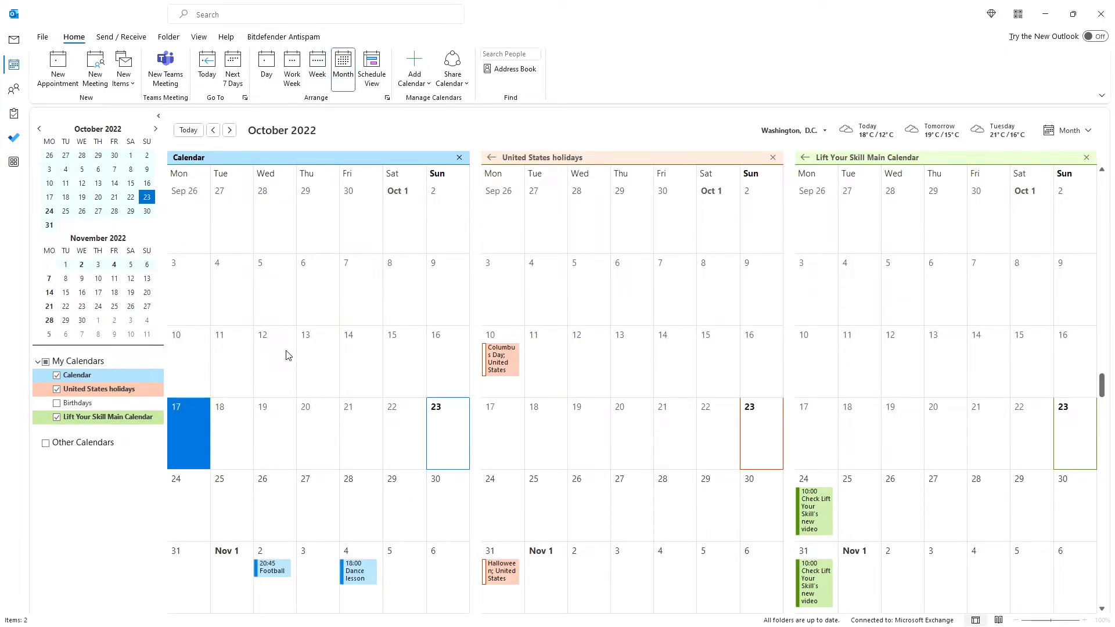
mouse_move(249, 360)
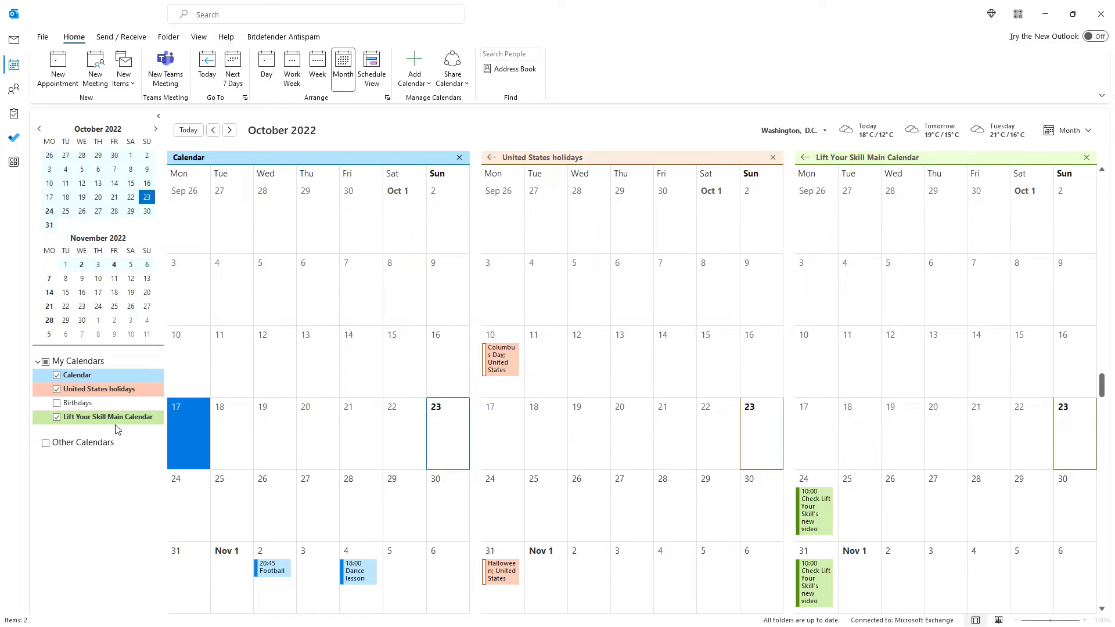
mouse_move(108, 417)
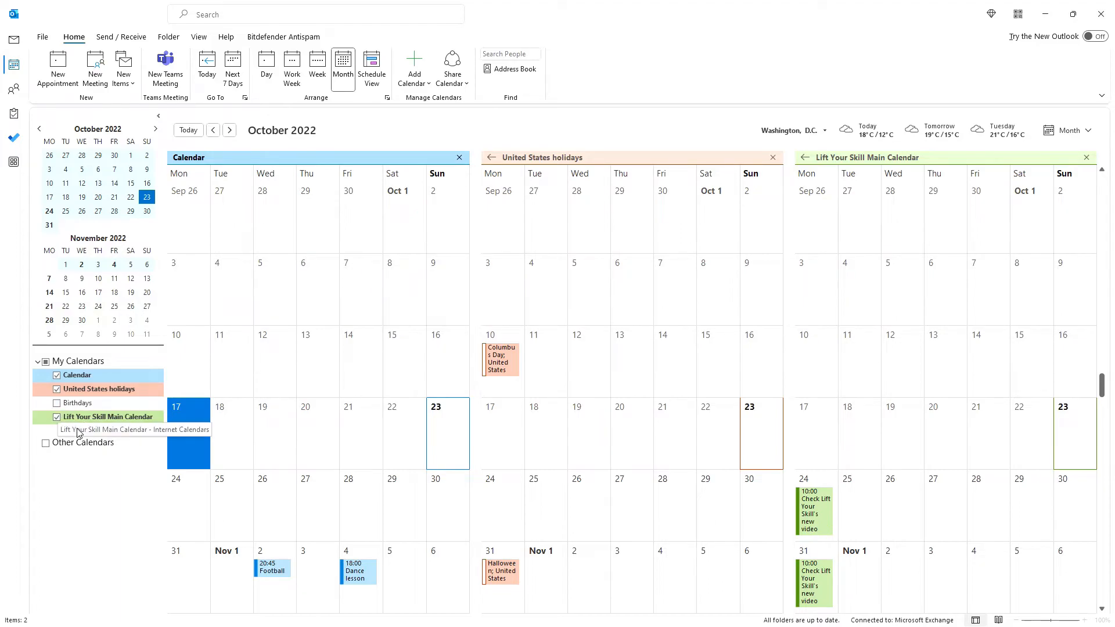
mouse_move(87, 417)
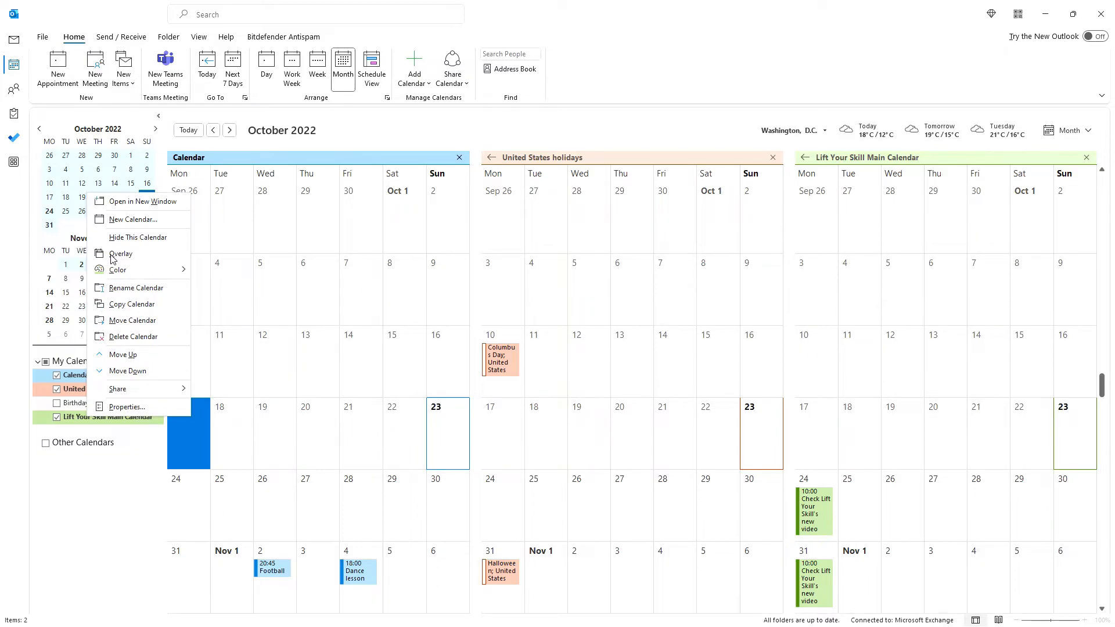
Overlay the Lift Your Skill and United States holidays calendars, then advance to November 2022
click(121, 253)
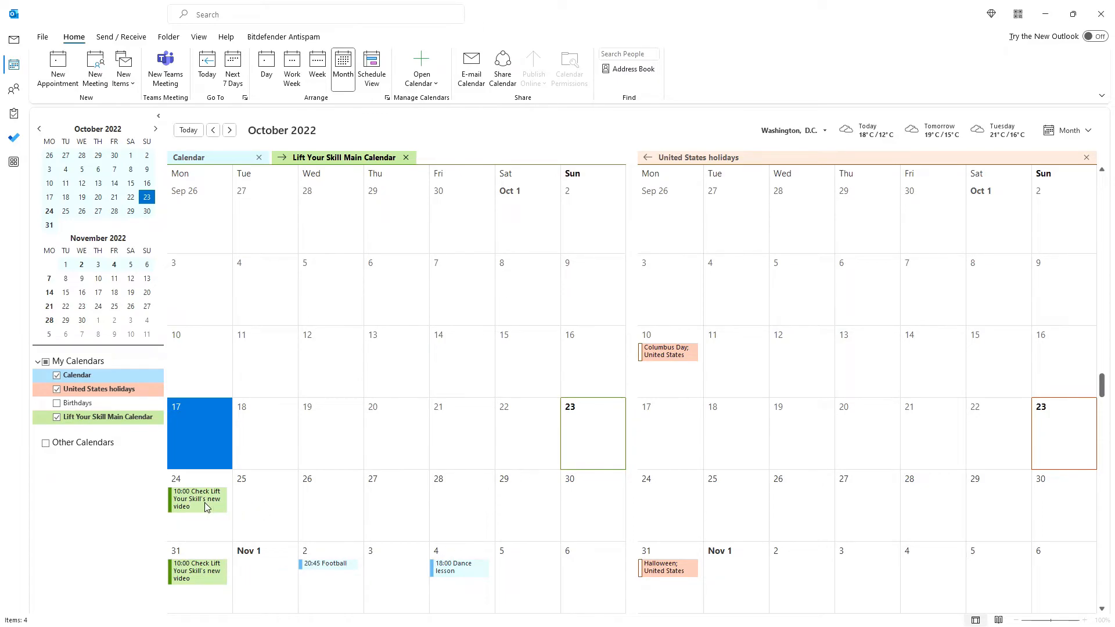
mouse_move(244, 569)
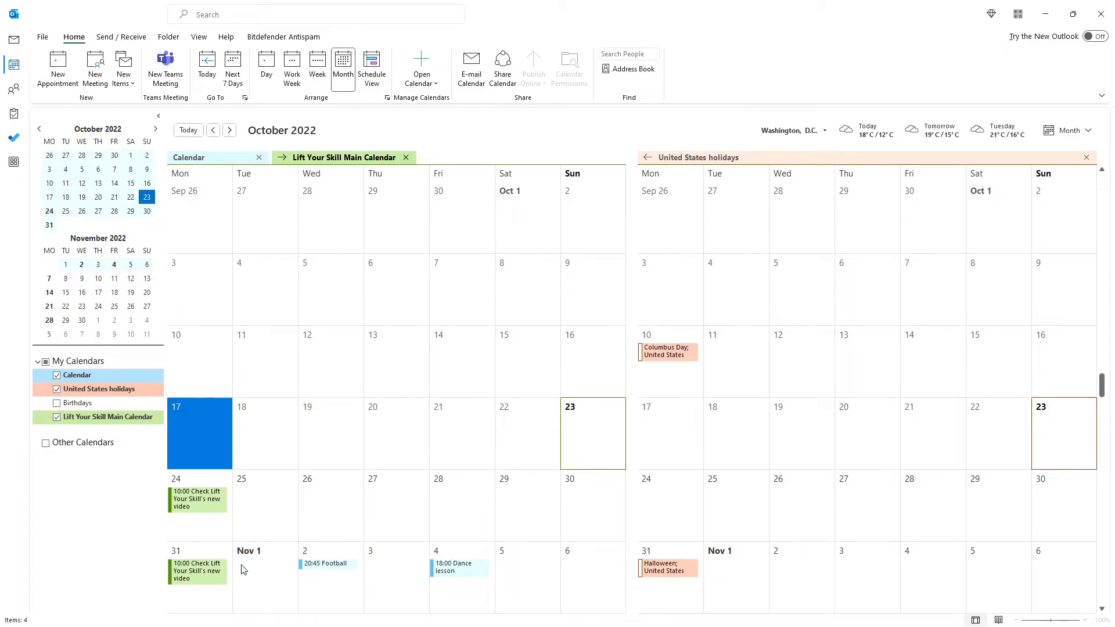
mouse_move(283, 569)
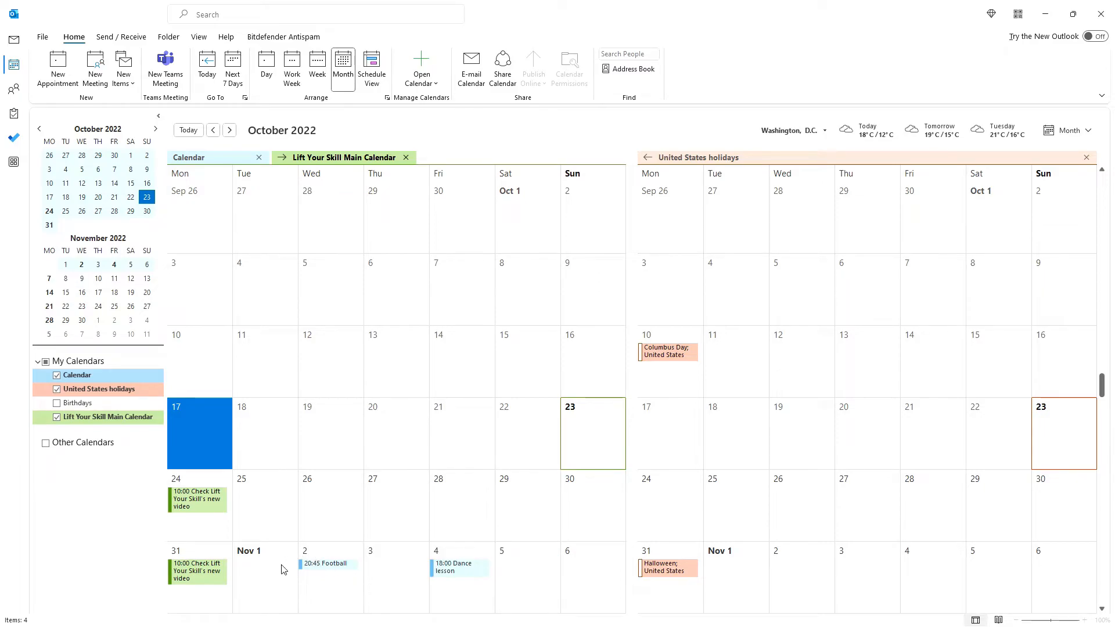
right_click(100, 389)
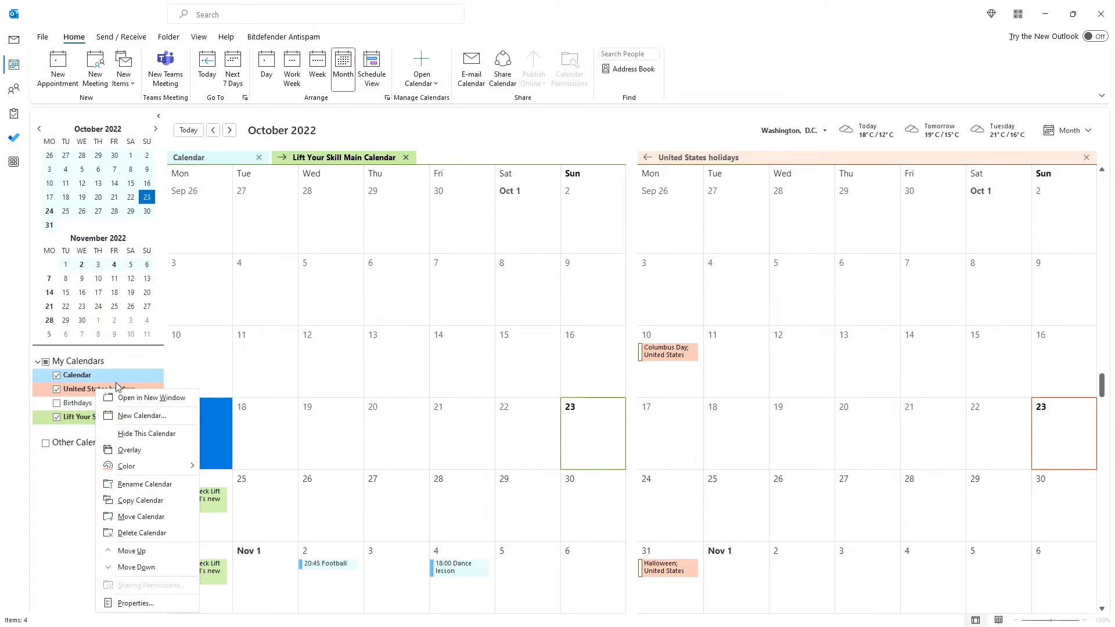
click(130, 450)
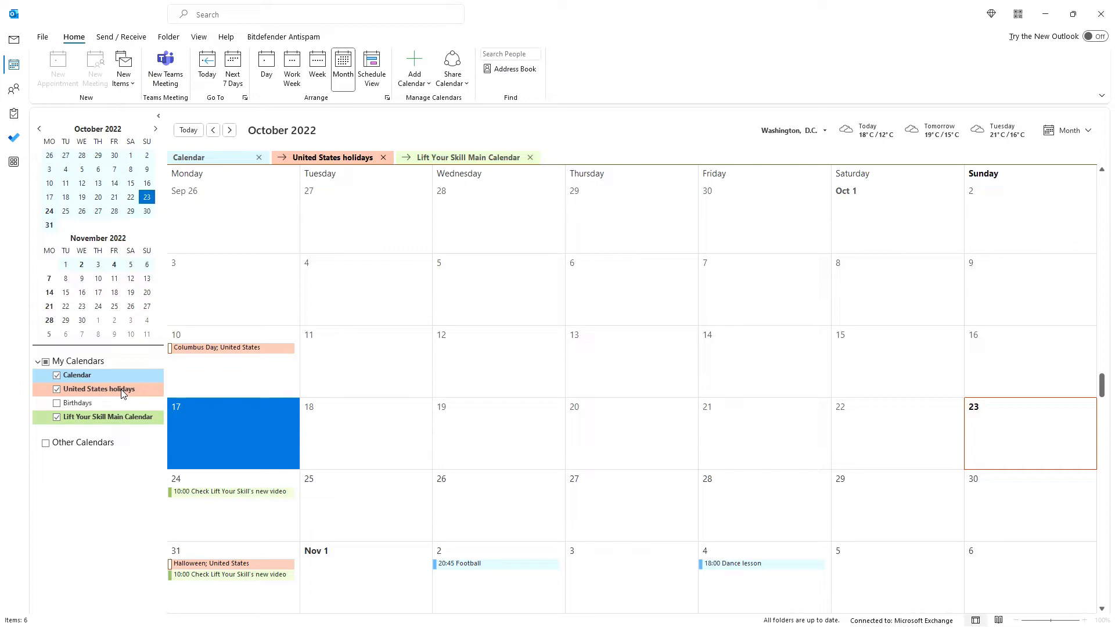
mouse_move(297, 394)
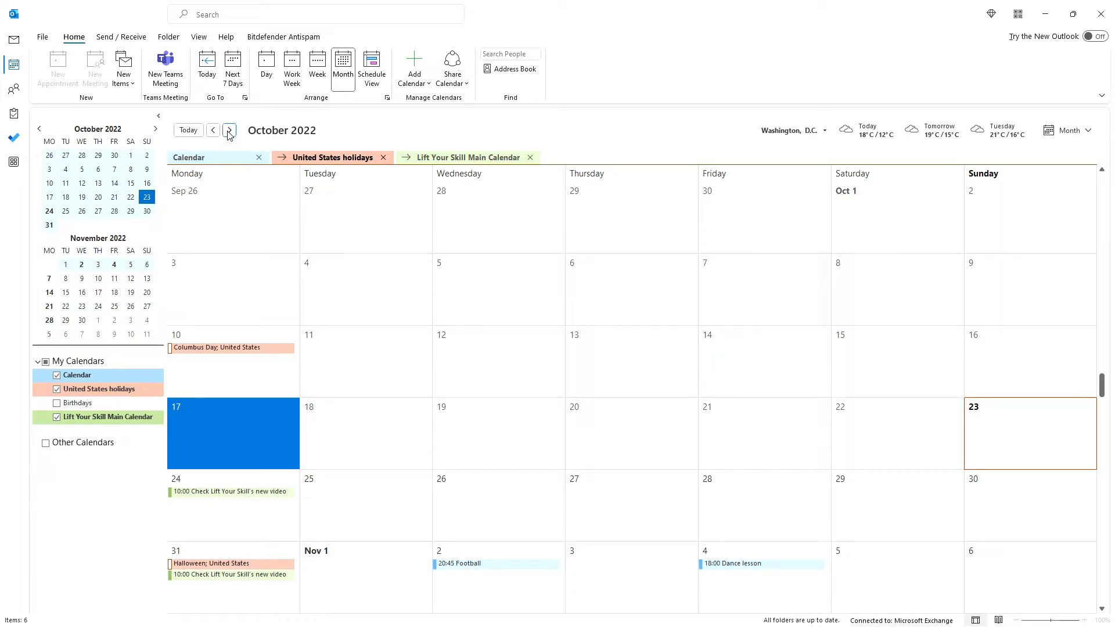
click(229, 130)
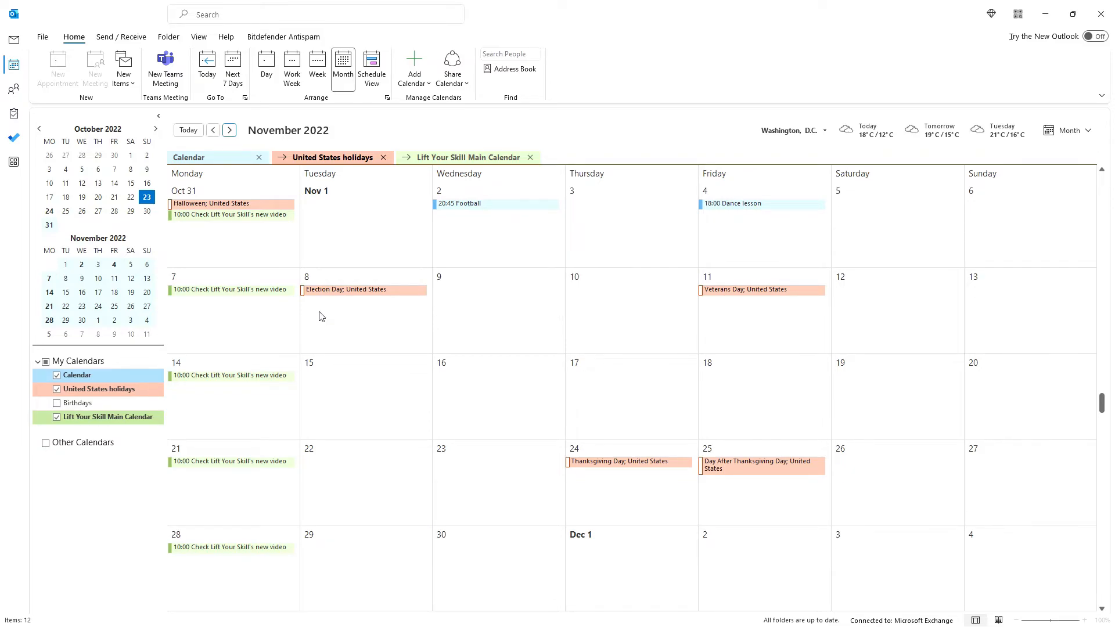
mouse_move(178, 325)
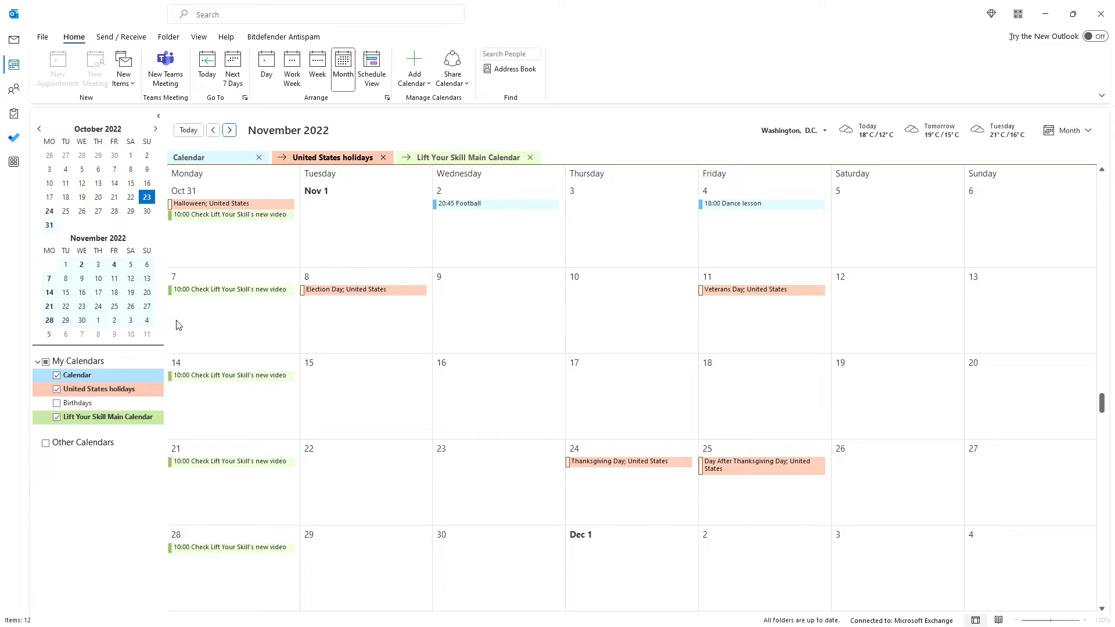
mouse_move(226, 302)
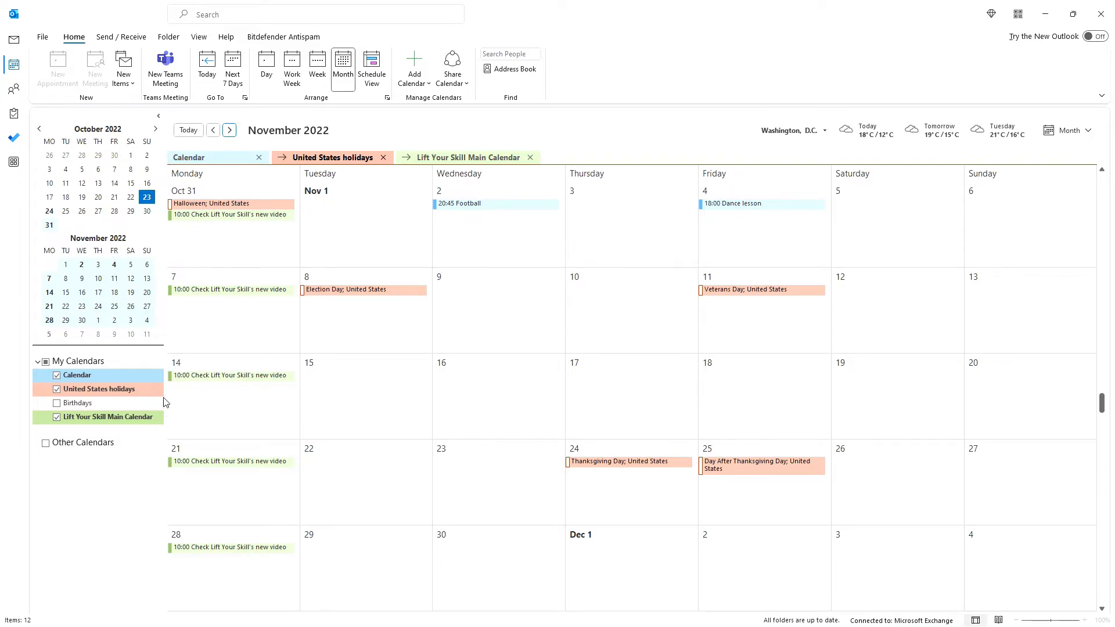
Set the Lift Your Skill Main Calendar's colour to turquoise
right_click(108, 417)
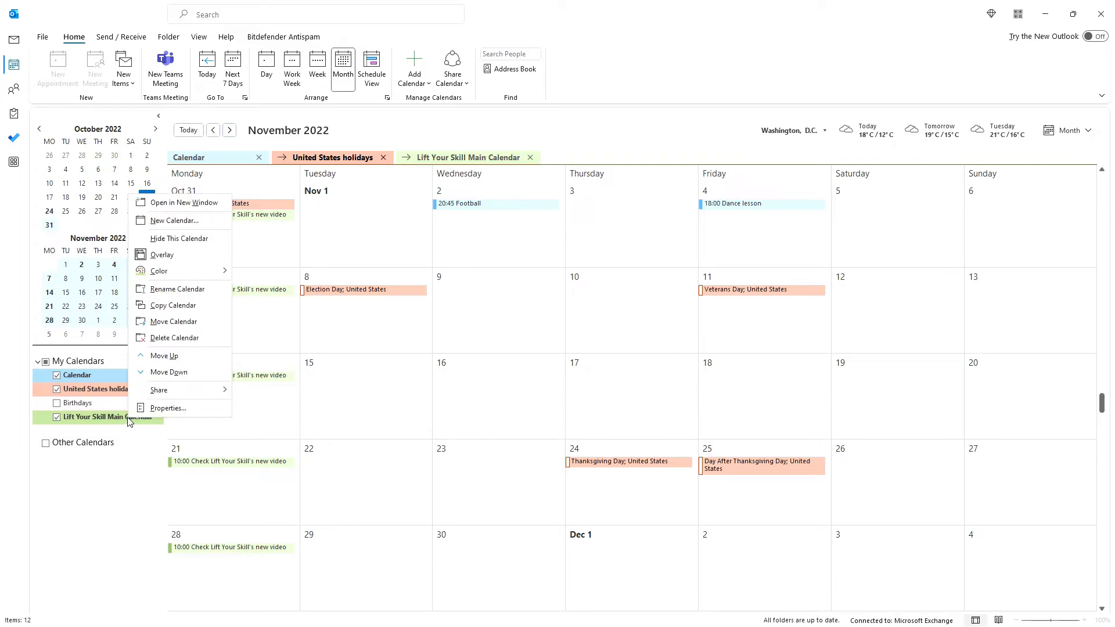
mouse_move(196, 279)
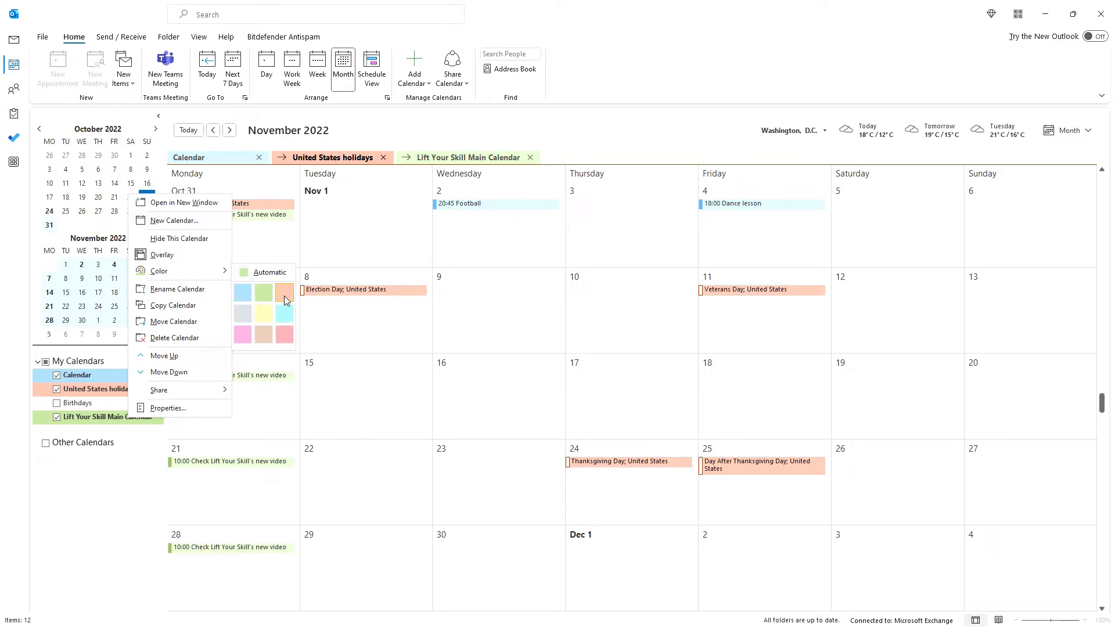
mouse_move(278, 313)
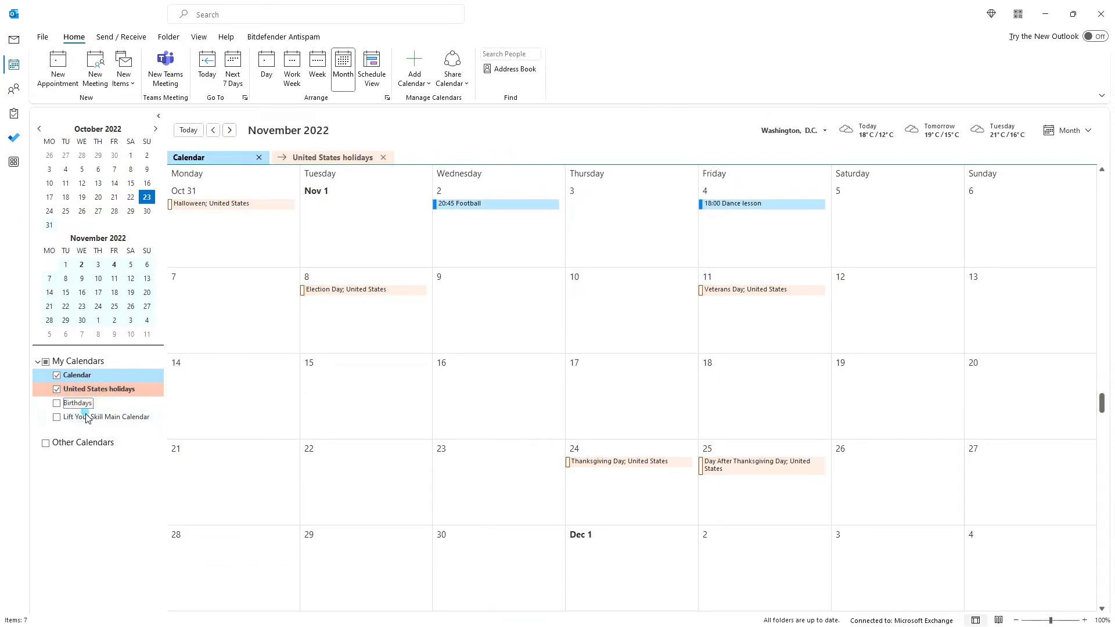
click(57, 417)
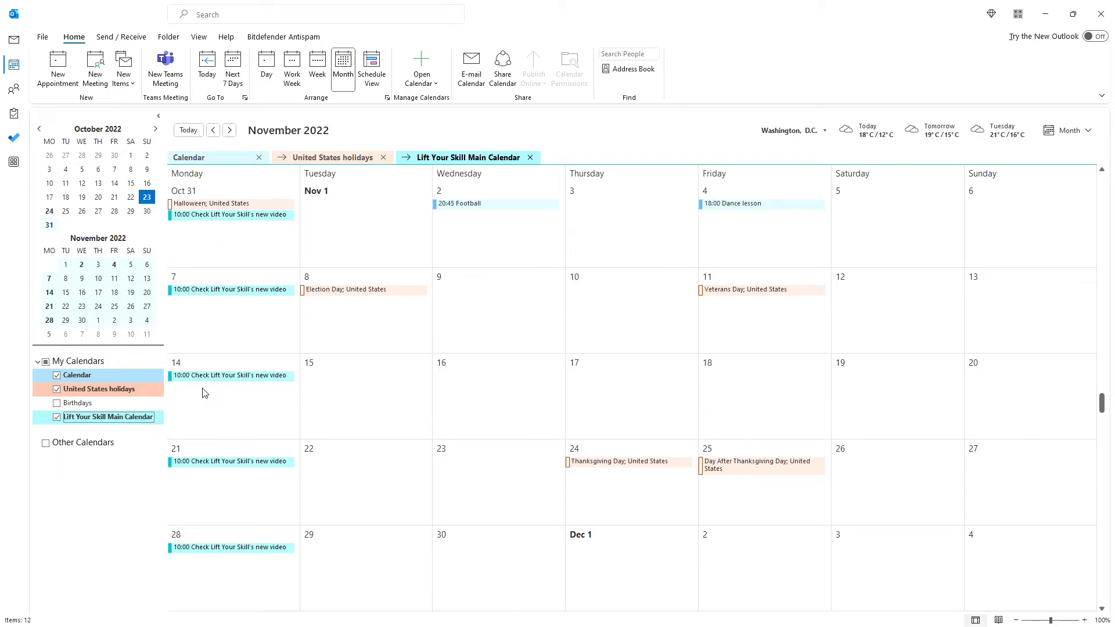
mouse_move(460, 205)
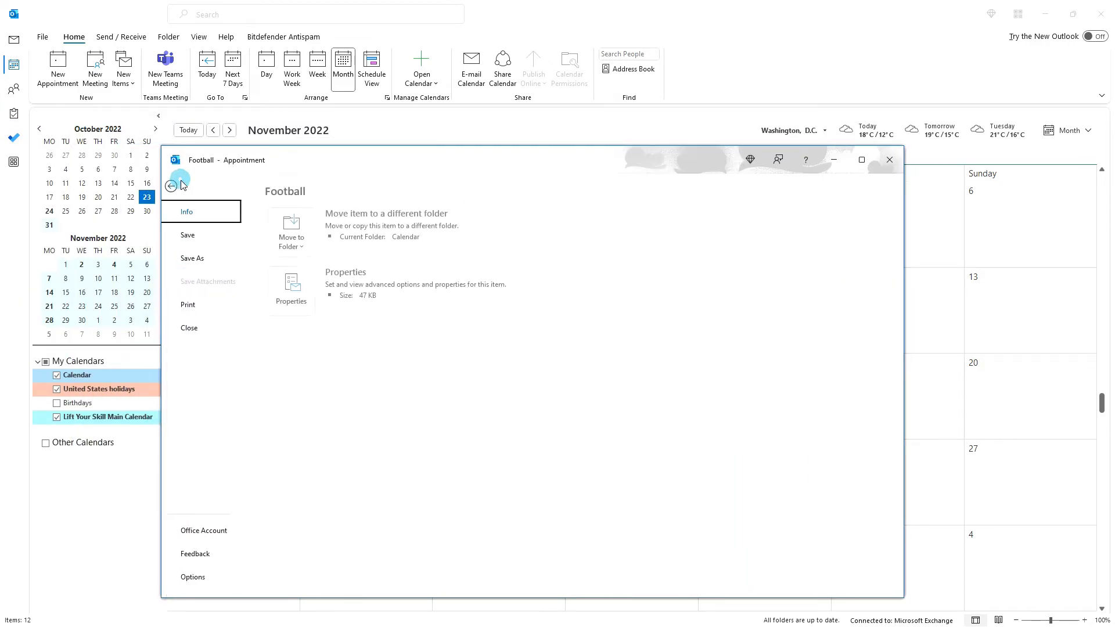
Choose Lift Your Skill Main Calendar under Internet Calendars as the Football event's destination folder
click(291, 228)
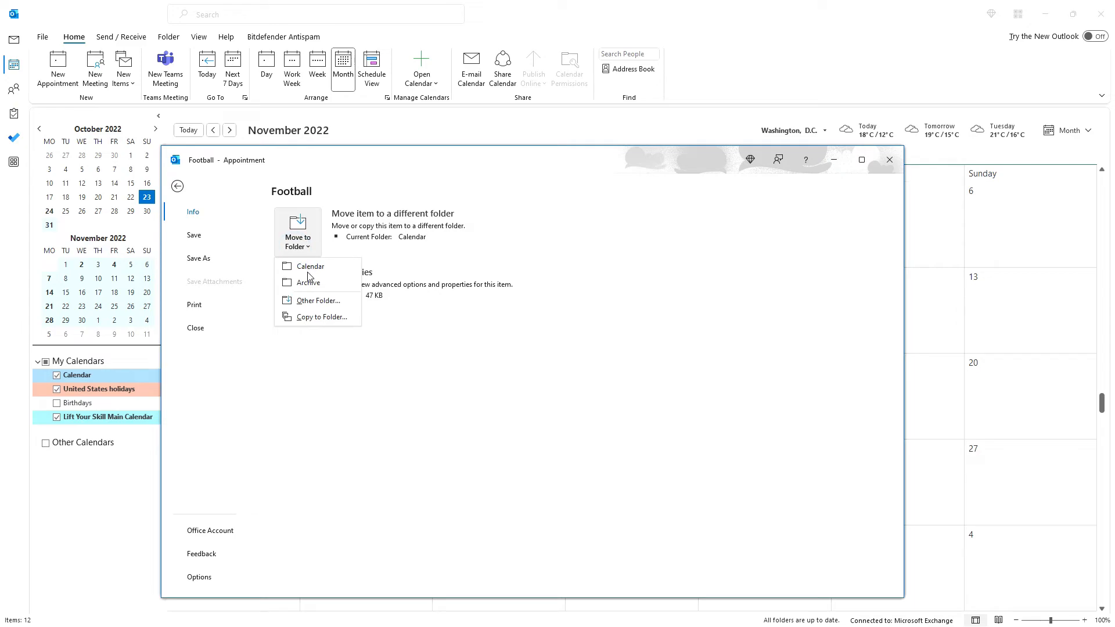
mouse_move(316, 305)
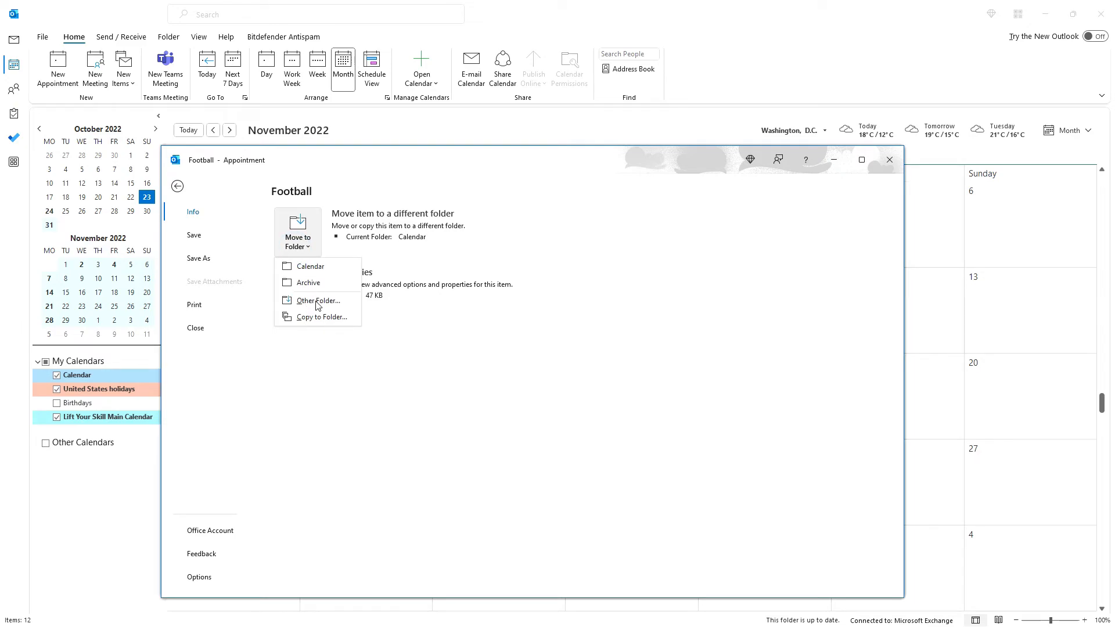
click(319, 301)
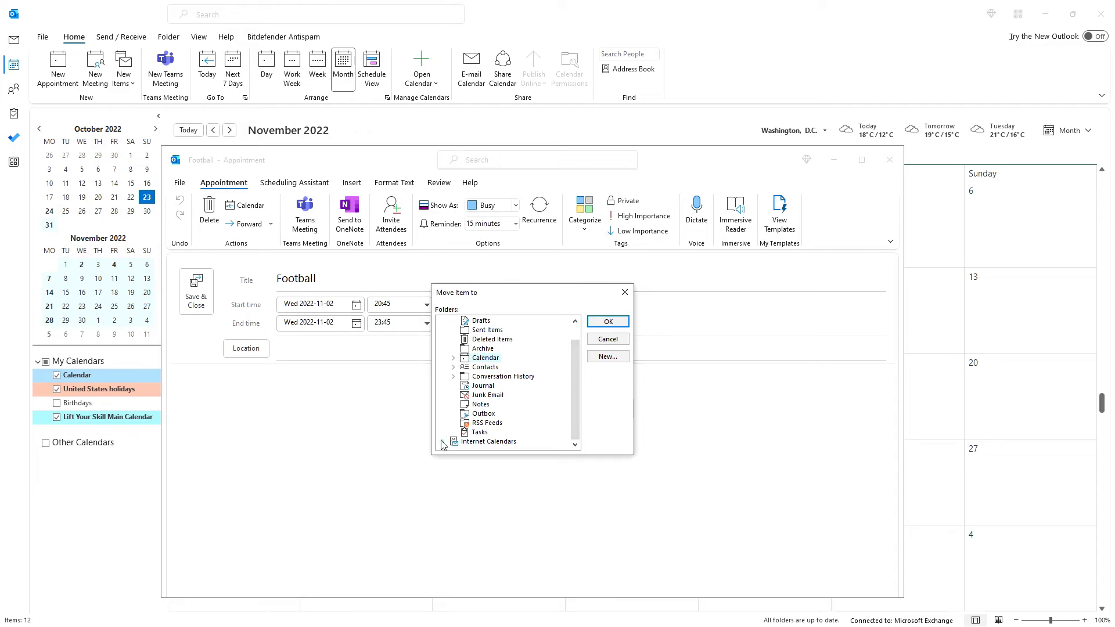
click(440, 422)
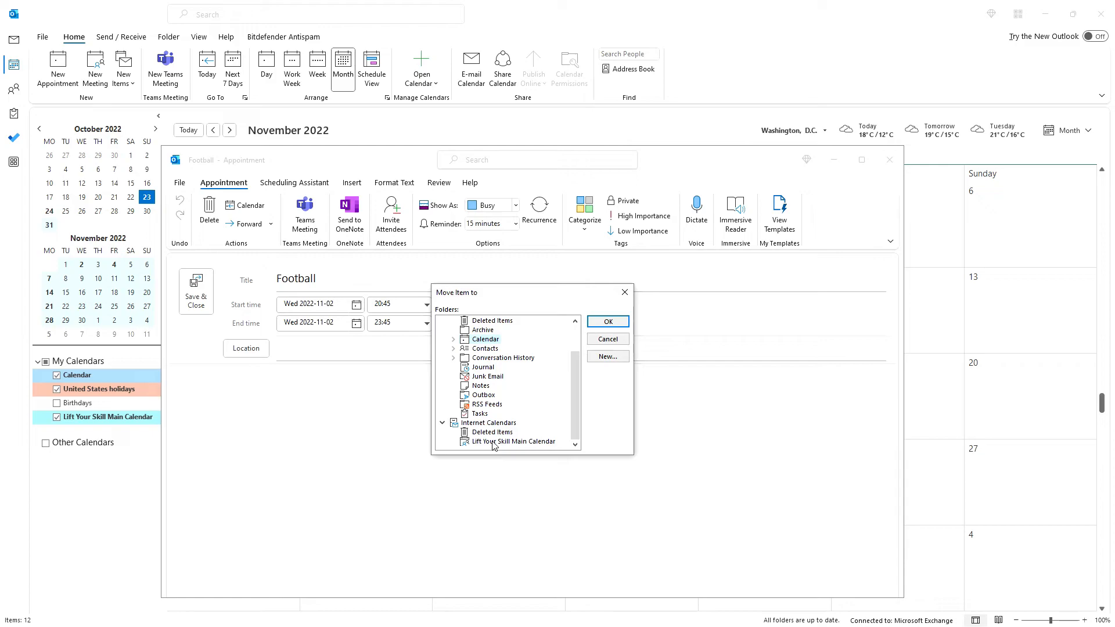
click(606, 339)
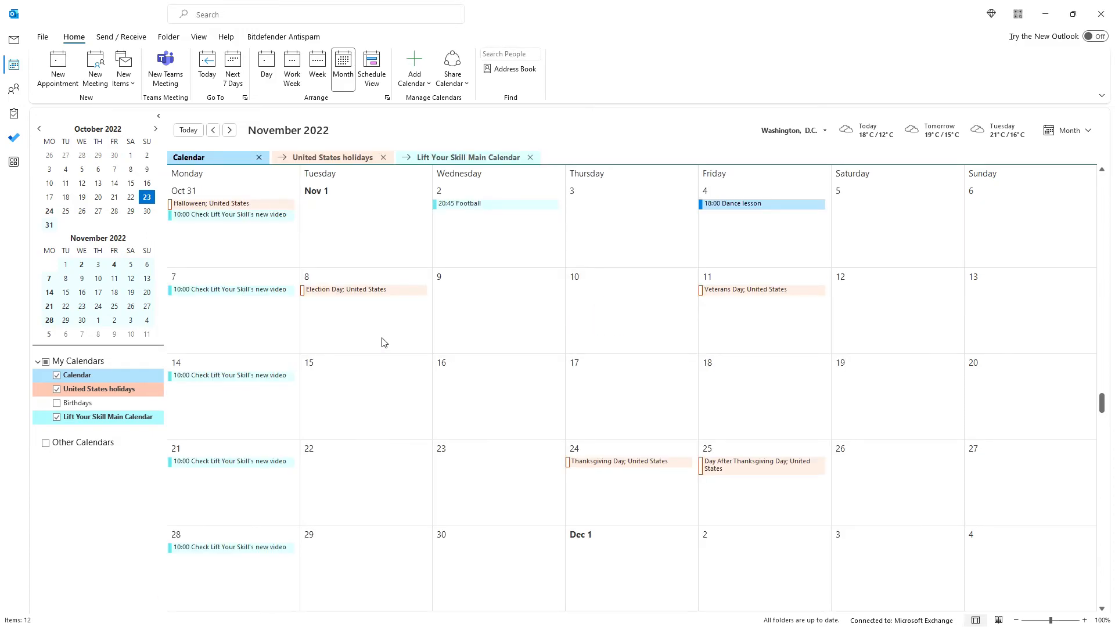
mouse_move(458, 208)
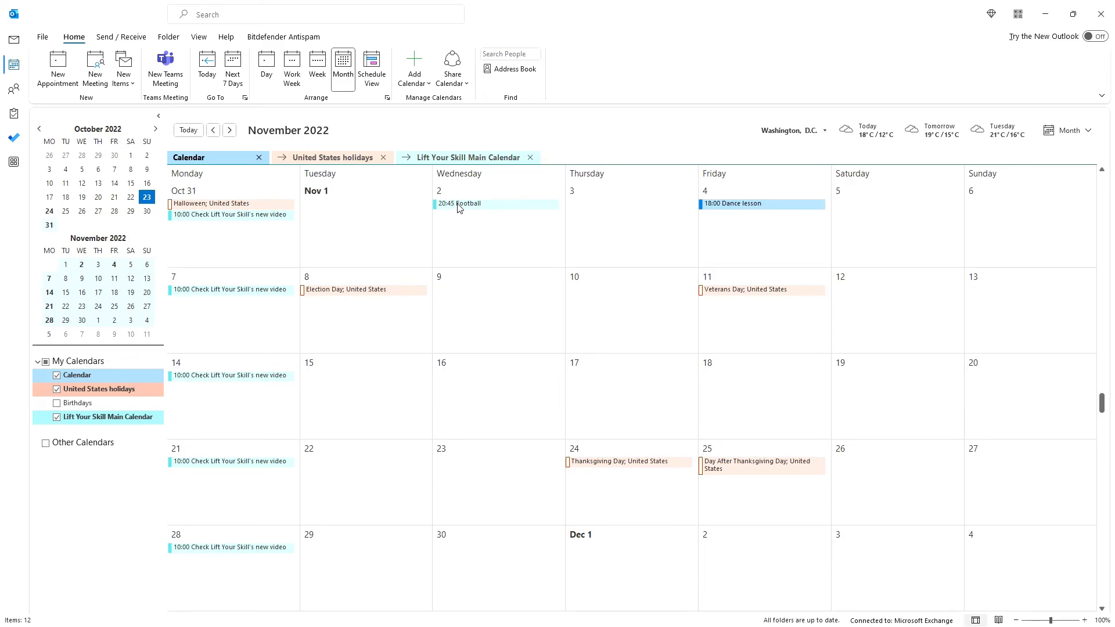
Copy the 2 November Football appointment to the Lift Your Skill Main Calendar folder
double_click(460, 203)
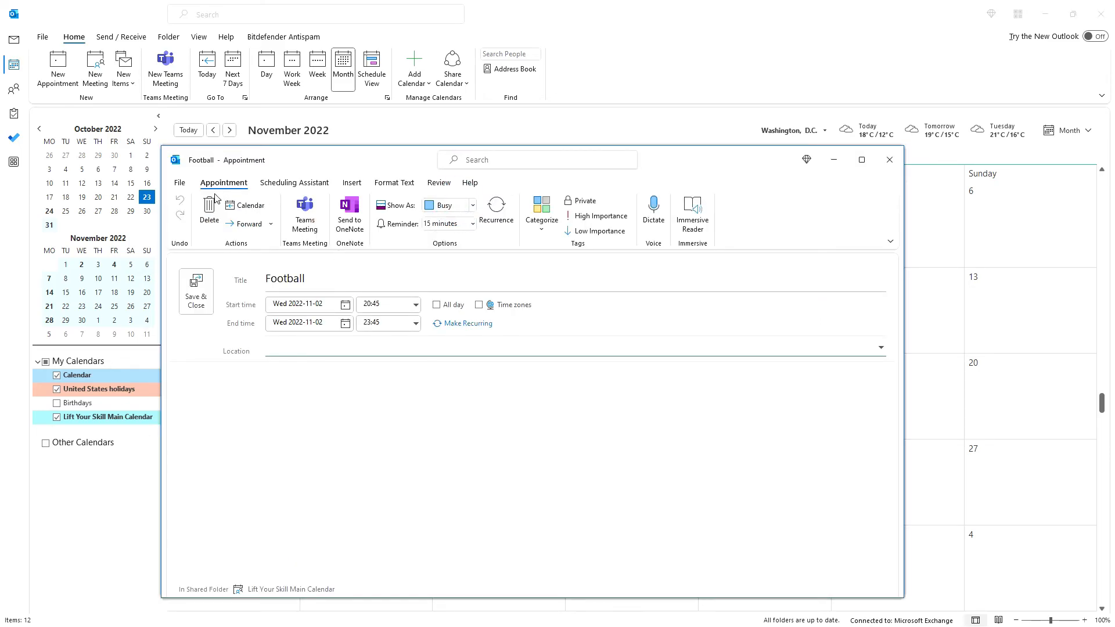
click(179, 183)
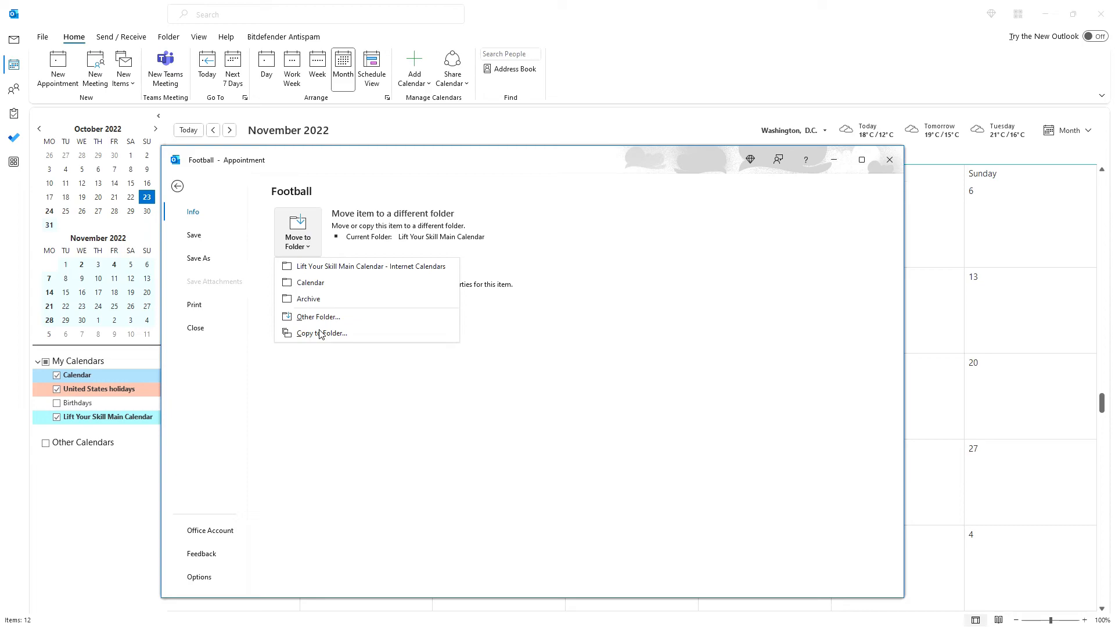
click(323, 332)
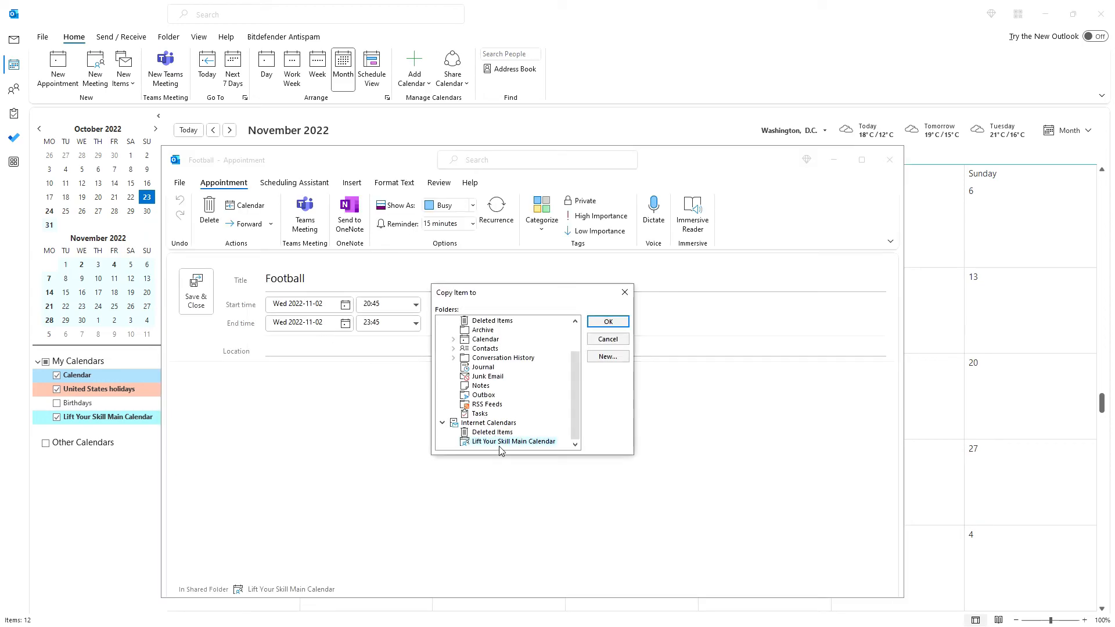
scroll(up, 3)
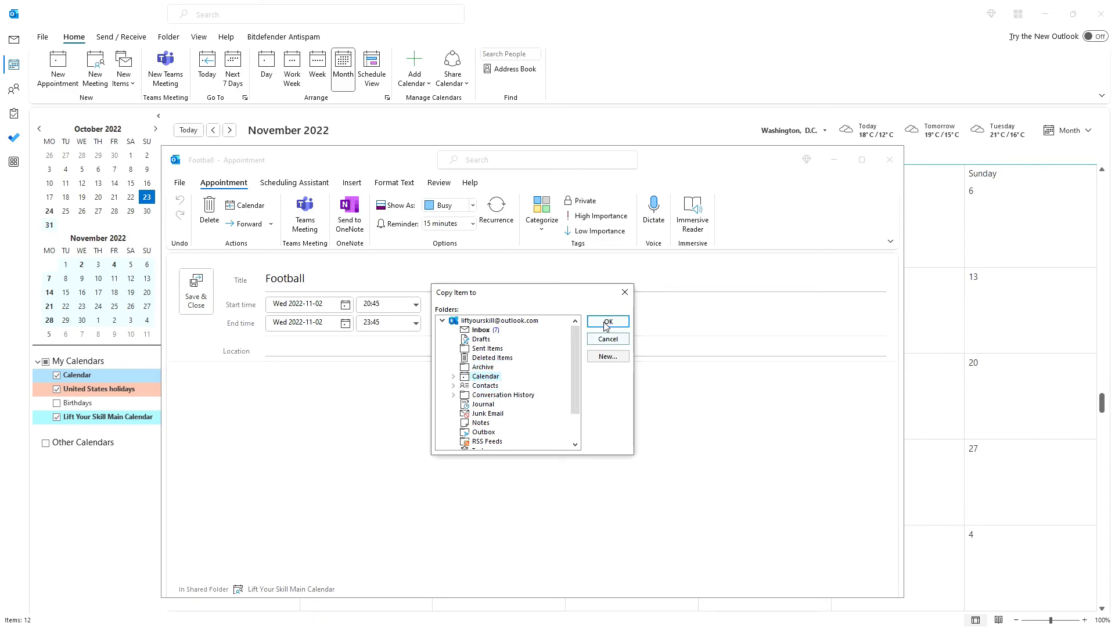
click(606, 322)
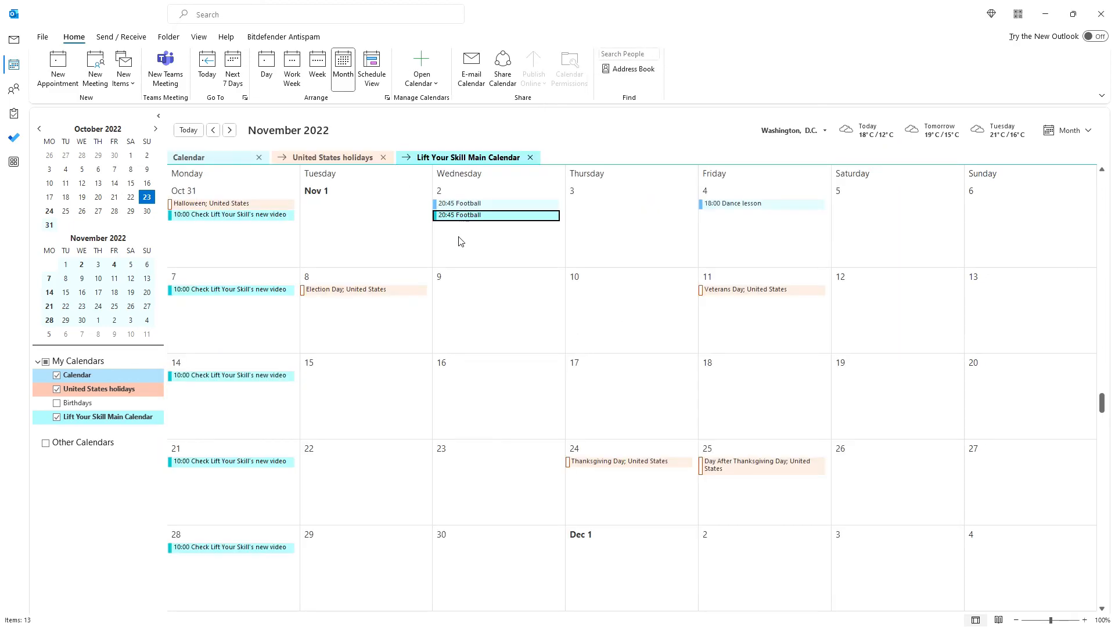
click(630, 227)
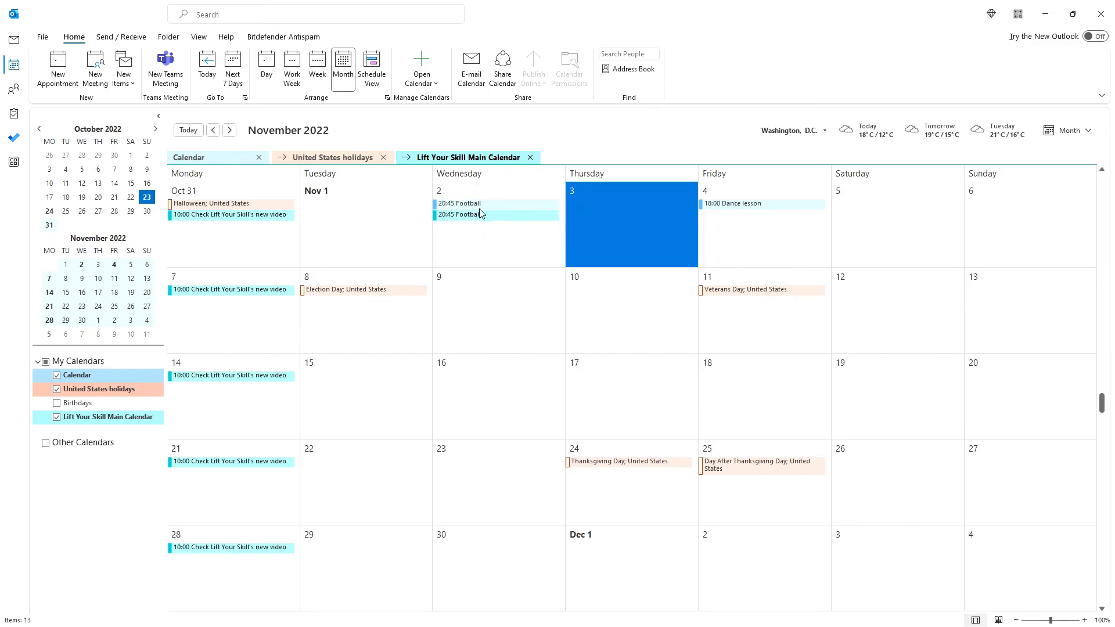